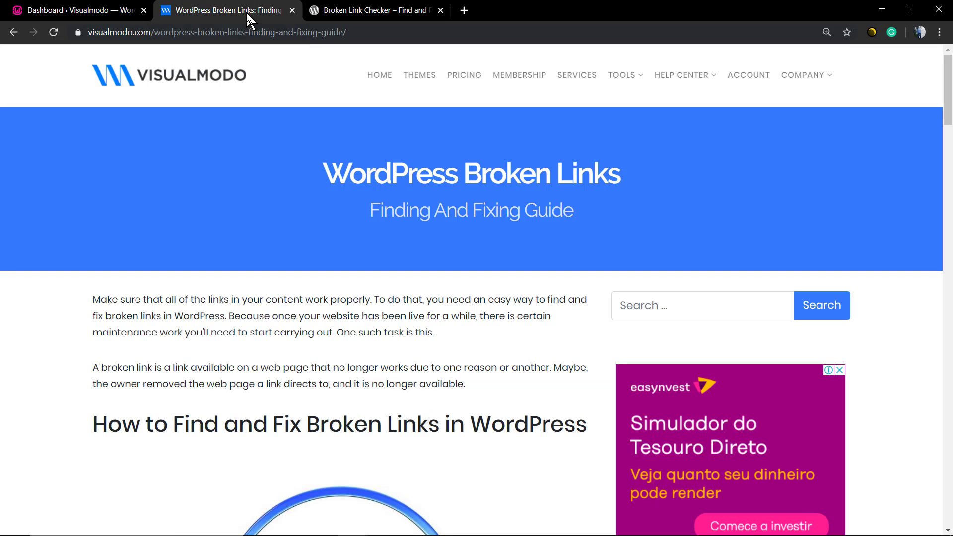
mouse_move(213, 176)
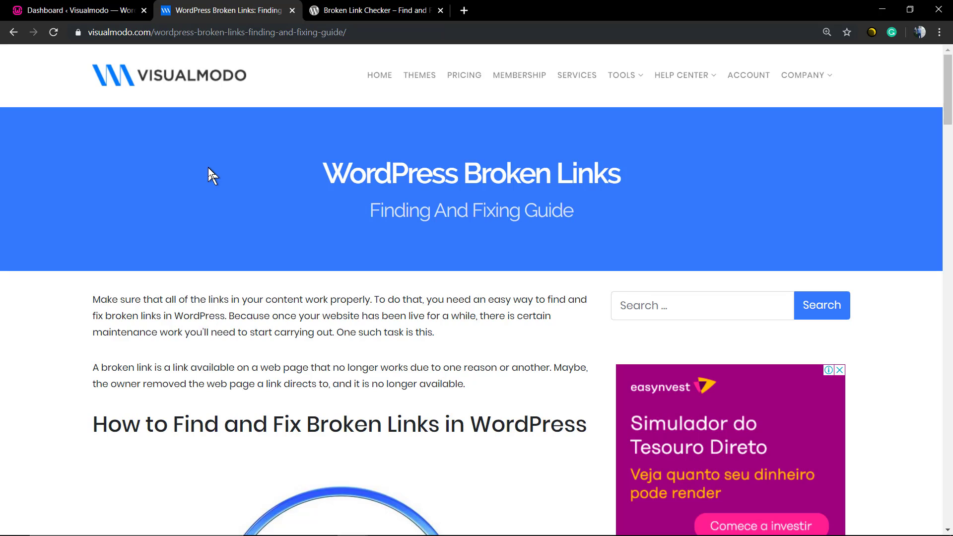
mouse_move(210, 172)
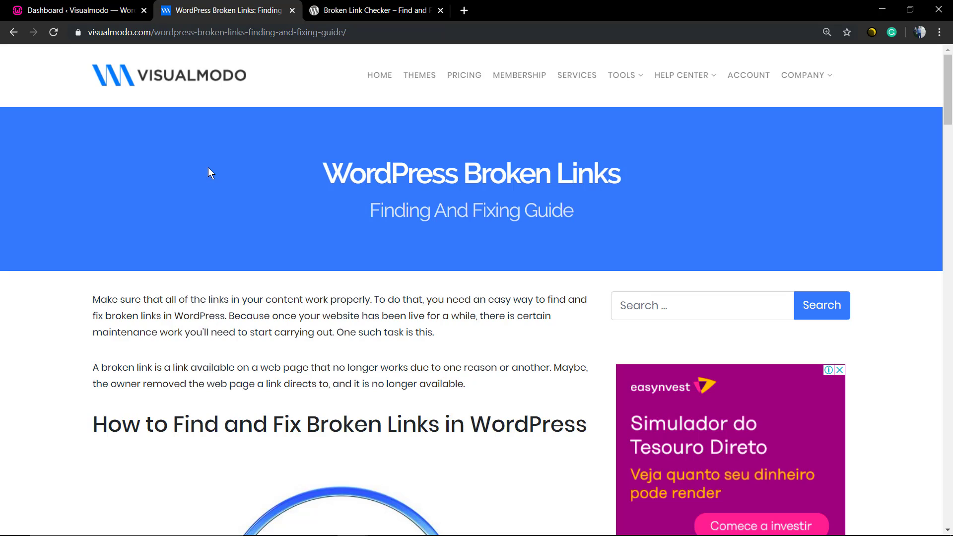
mouse_move(213, 185)
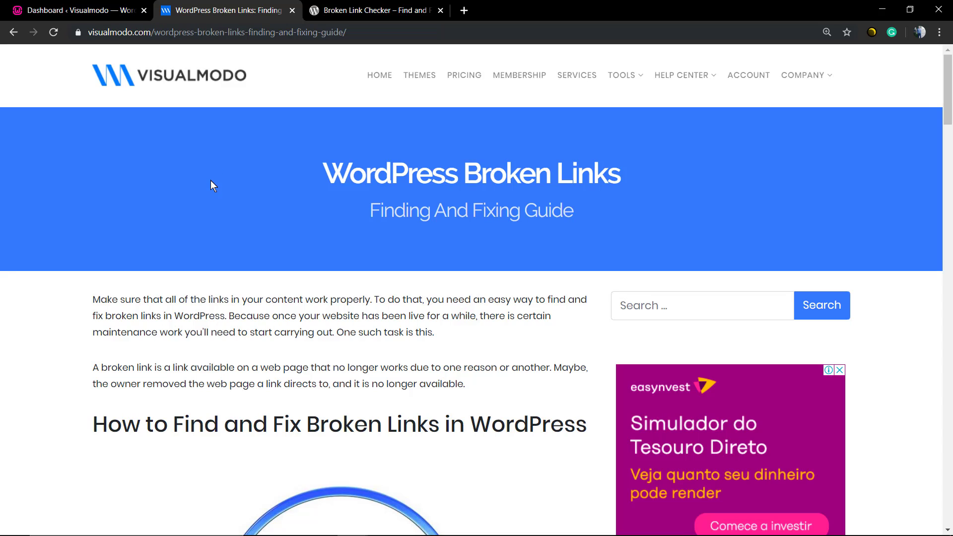
mouse_move(217, 188)
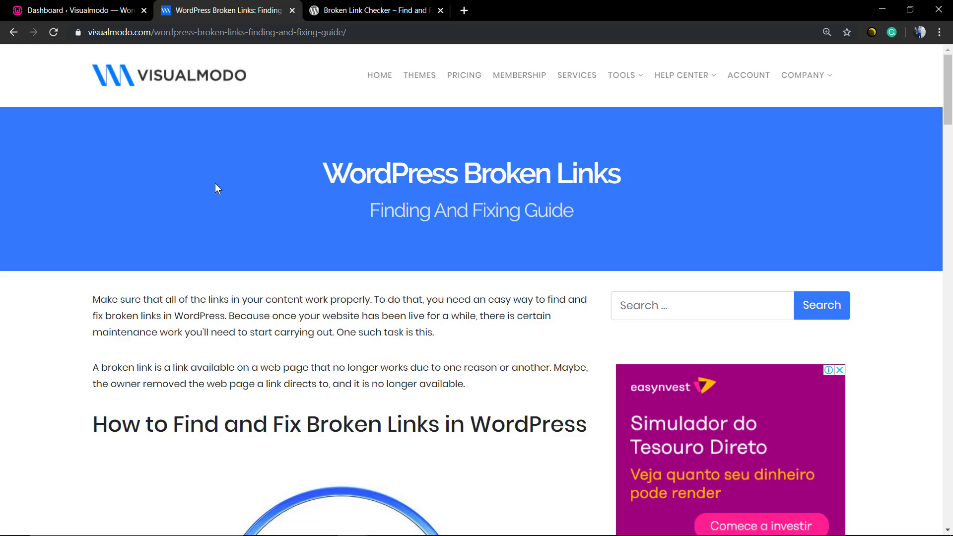
Scroll the Visualmodo guide to the 'Installing Broken Links Checker WordPress Plugin' section.
scroll("down", 3)
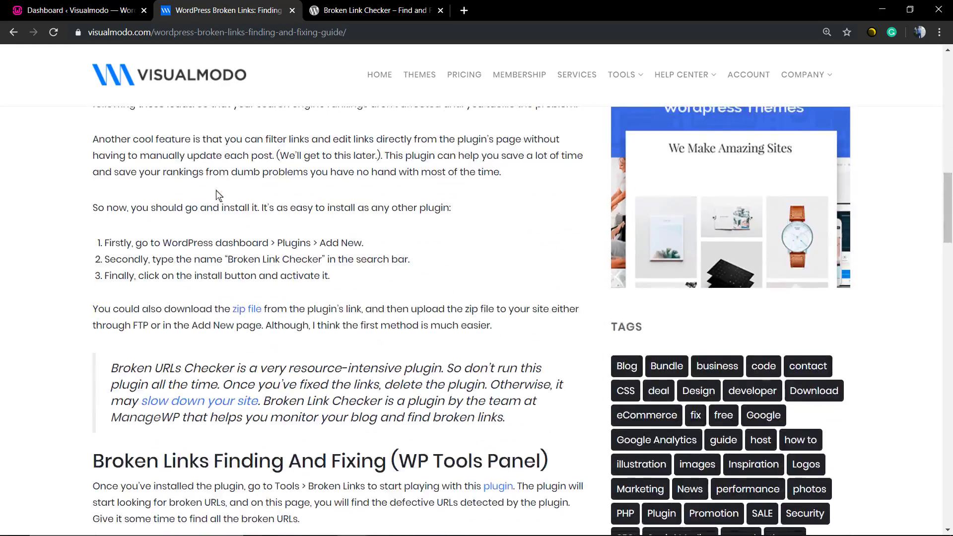
scroll("down", 3)
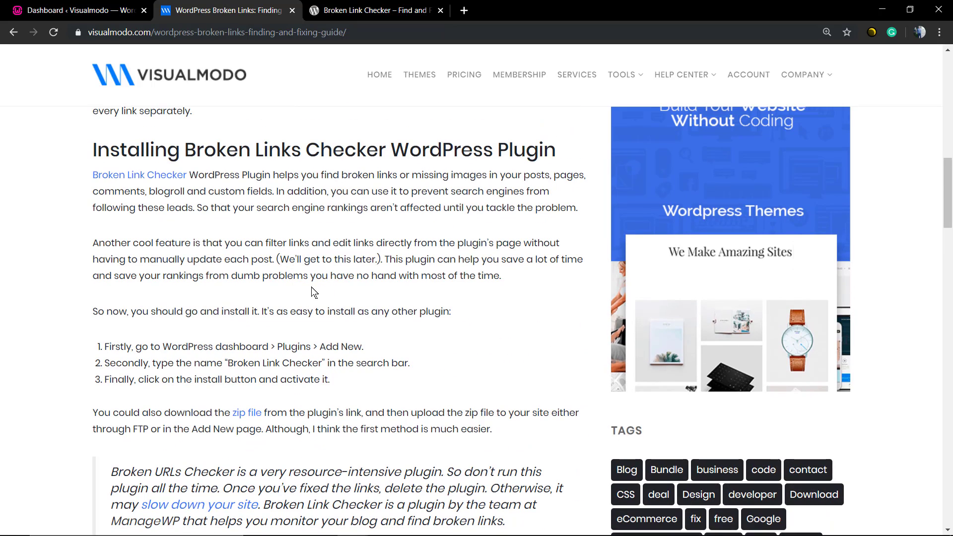
scroll("up", 3)
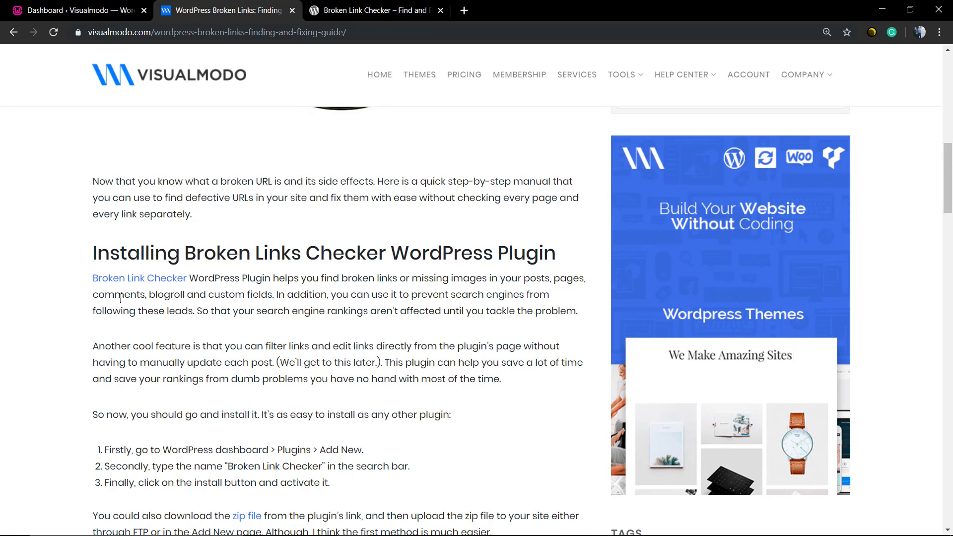
mouse_move(139, 280)
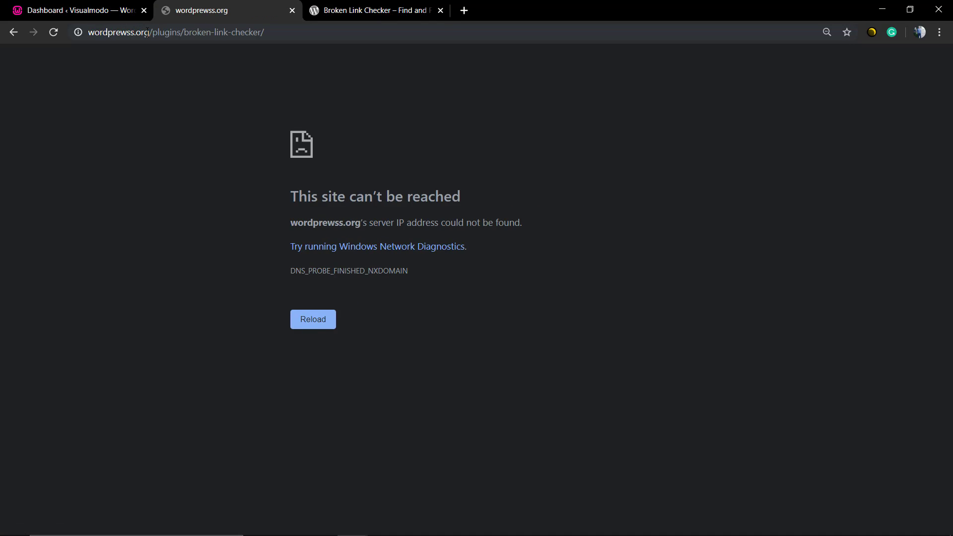
mouse_move(231, 151)
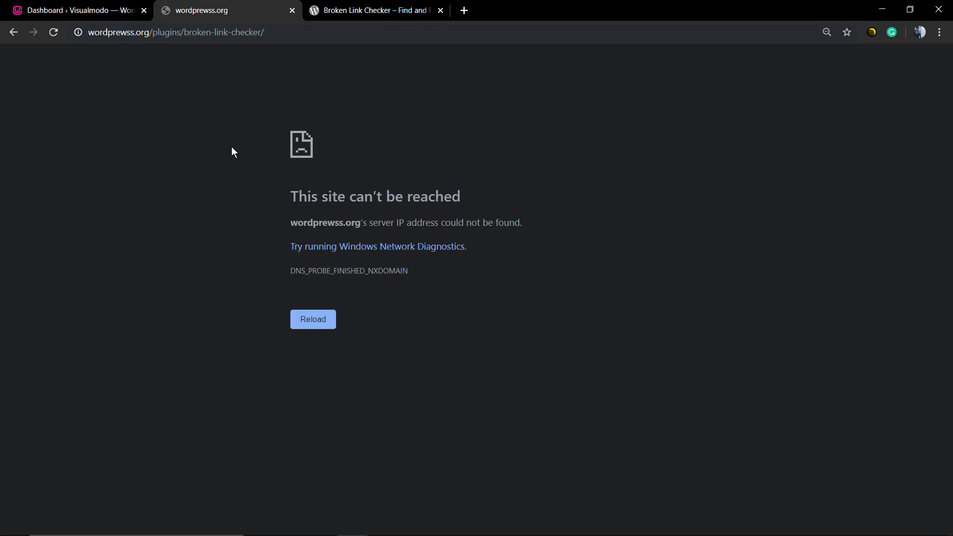
mouse_move(274, 266)
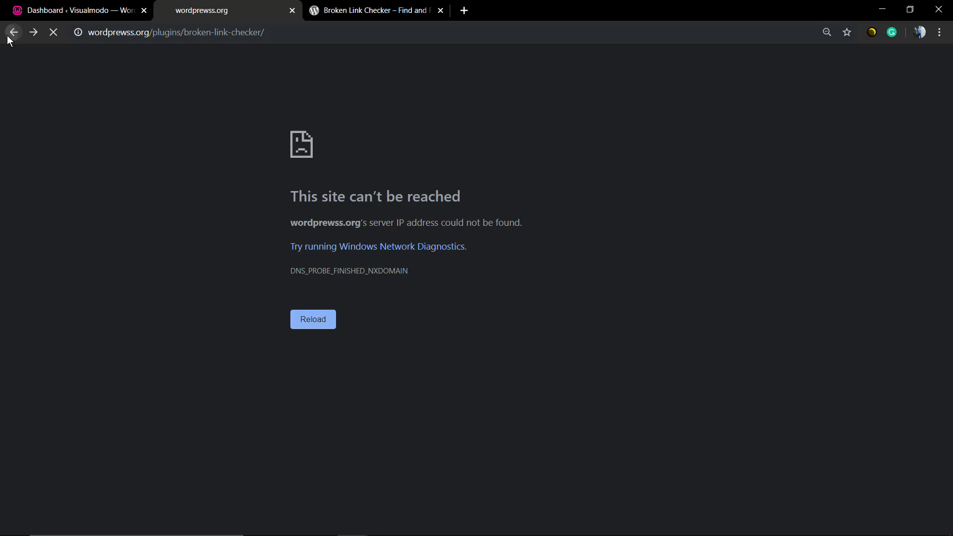
Go back from the unreachable wordprewss.org error page to the Visualmodo guide.
left_click(13, 31)
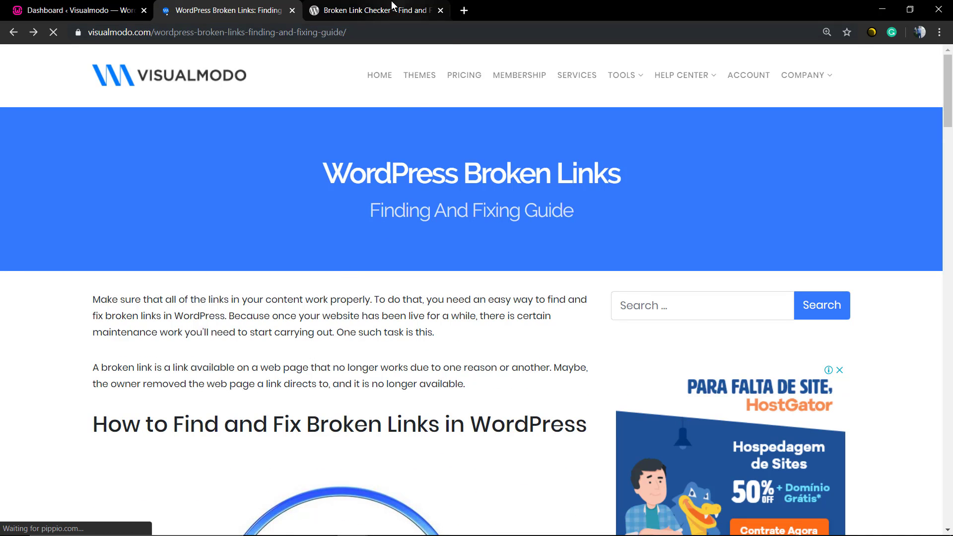
Switch to the WordPress.org page for Broken Link Checker – Find and Fix Dead Links.
left_click(375, 10)
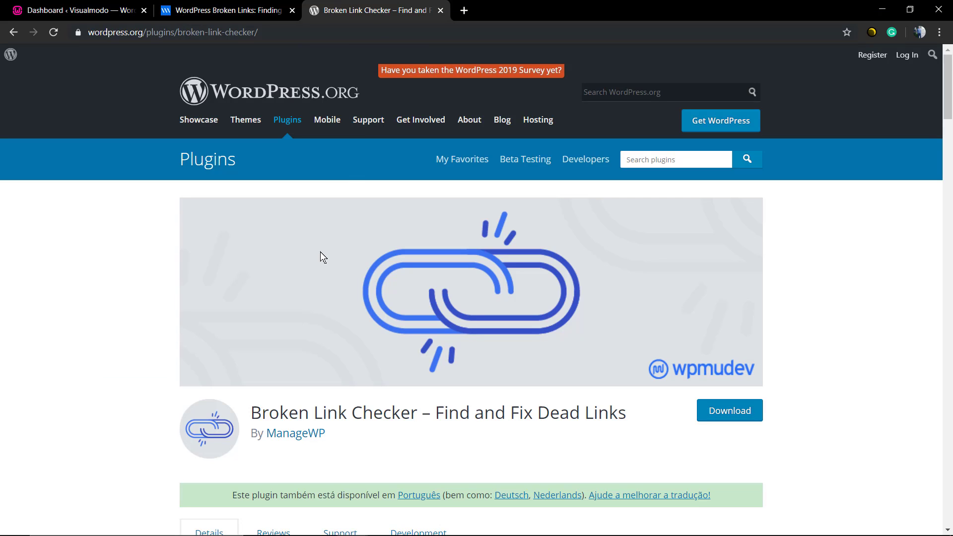
mouse_move(160, 45)
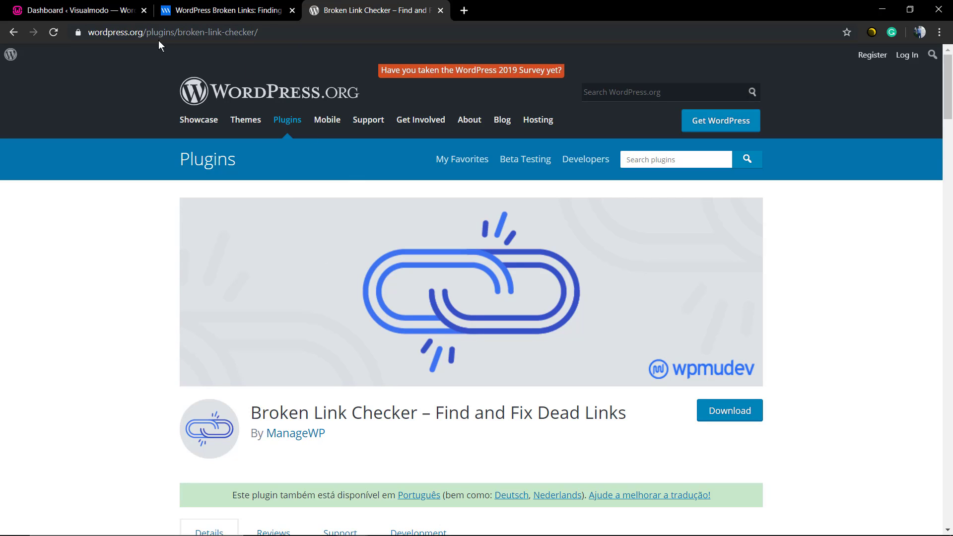
mouse_move(77, 10)
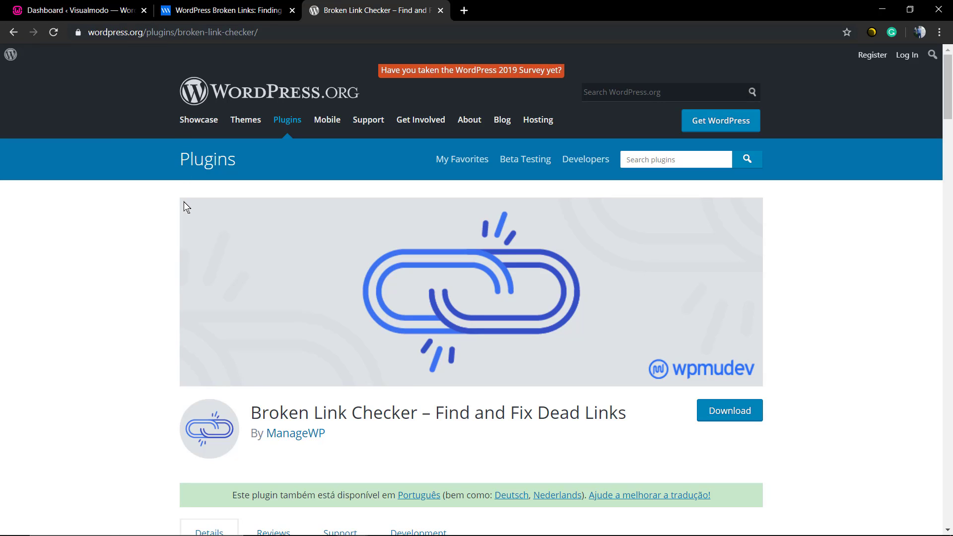
mouse_move(218, 385)
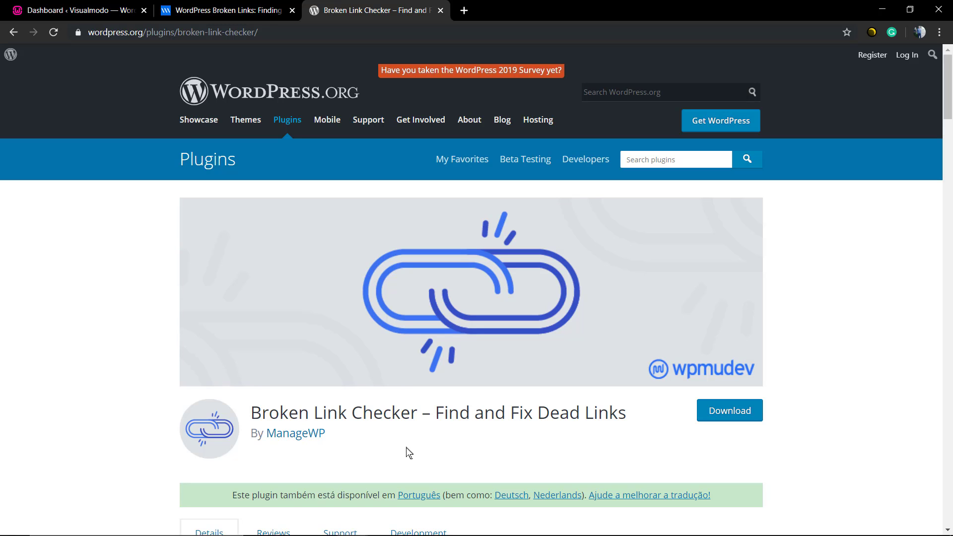
mouse_move(76, 21)
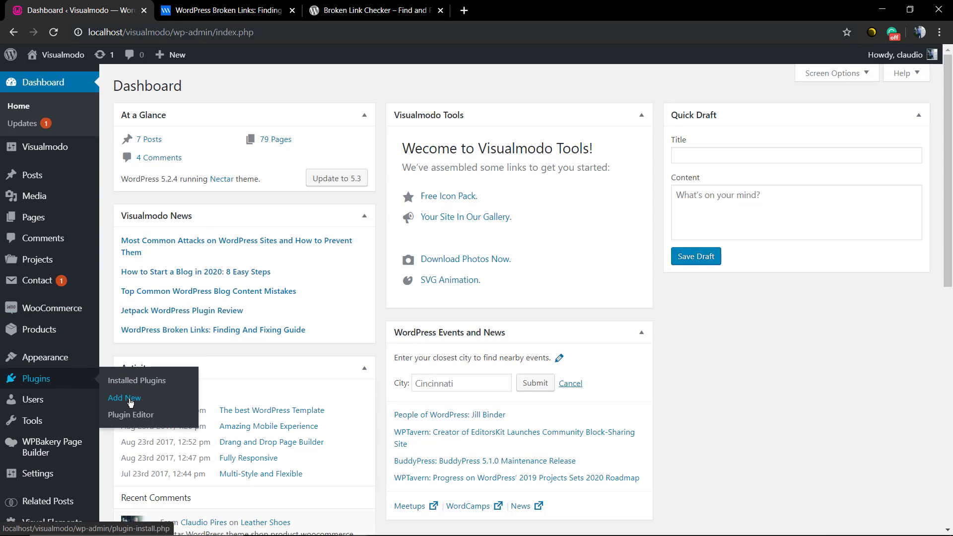
Search Add Plugins for 'broken links' and install Broken Link Checker by ManageWP.
left_click(124, 397)
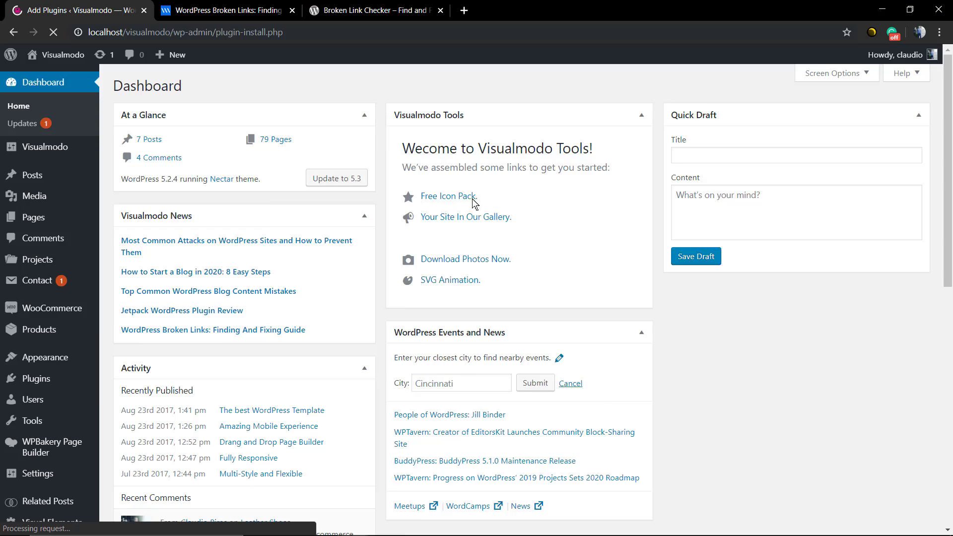
type("b")
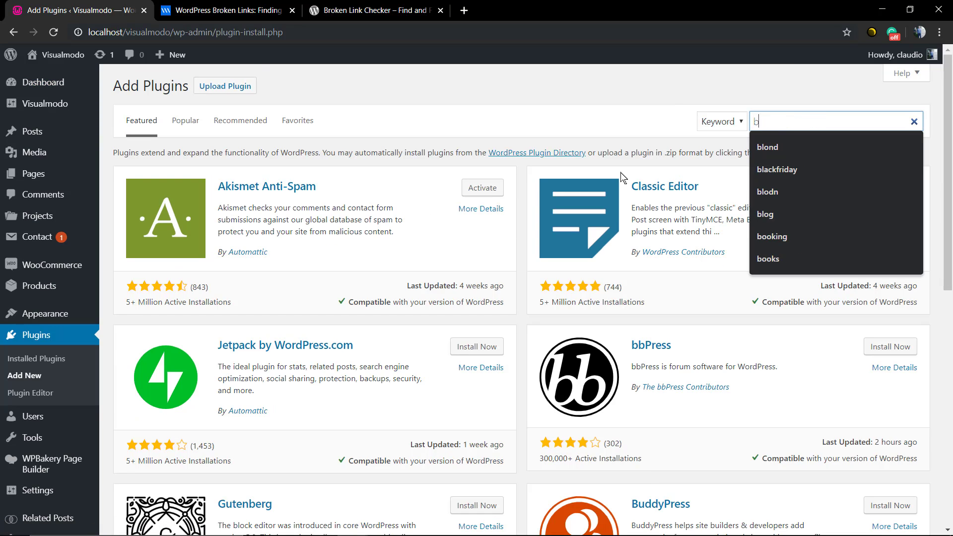
type("broken links")
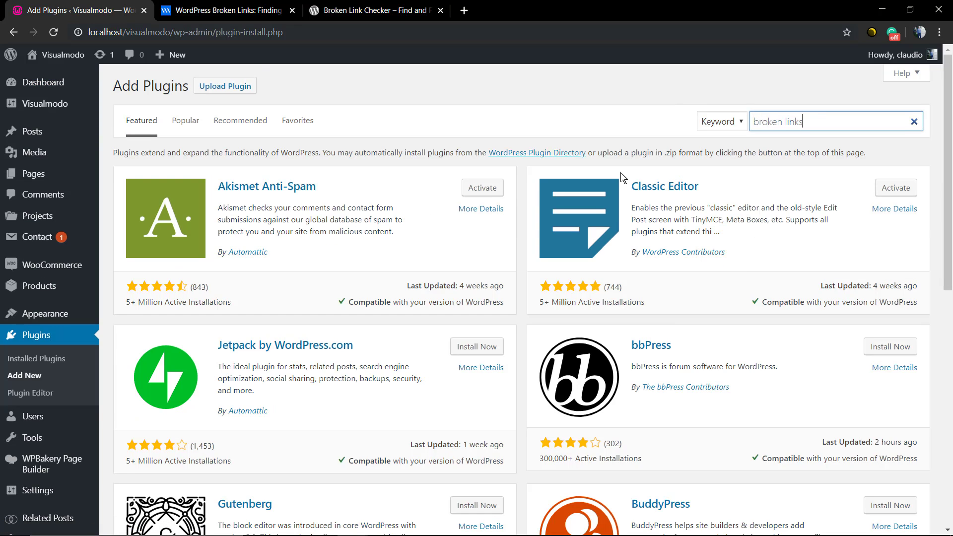
key("Enter")
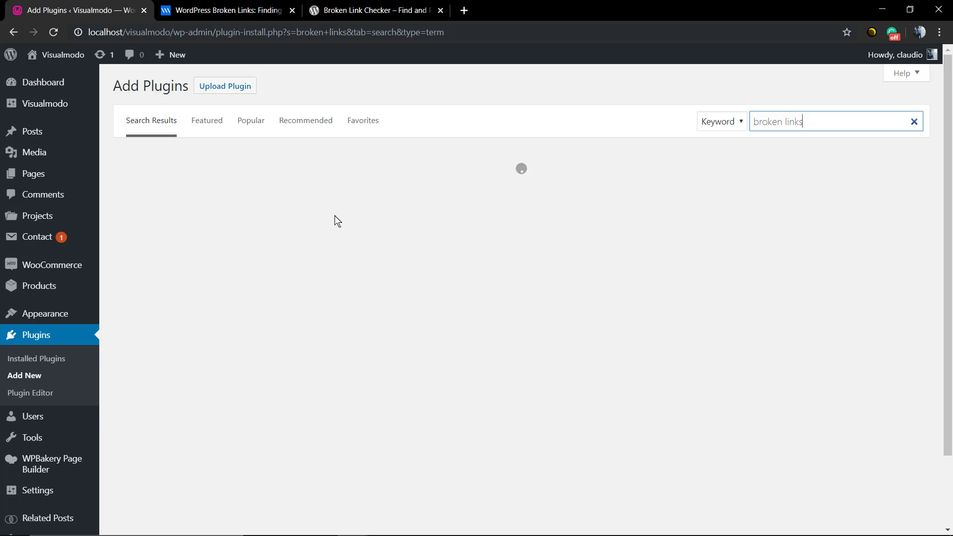
left_click(471, 189)
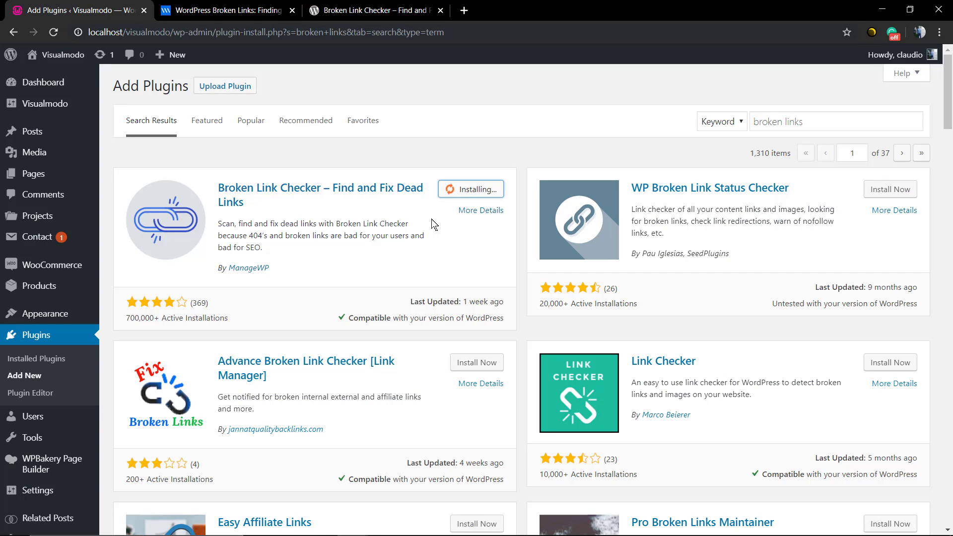
mouse_move(443, 244)
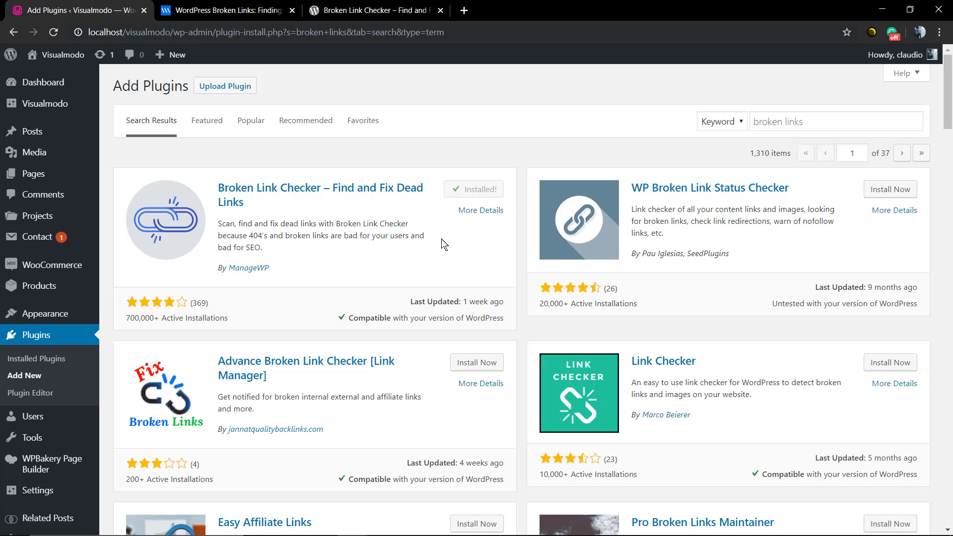
Activate Broken Link Checker so it shows as active in the installed plugins list.
left_click(474, 189)
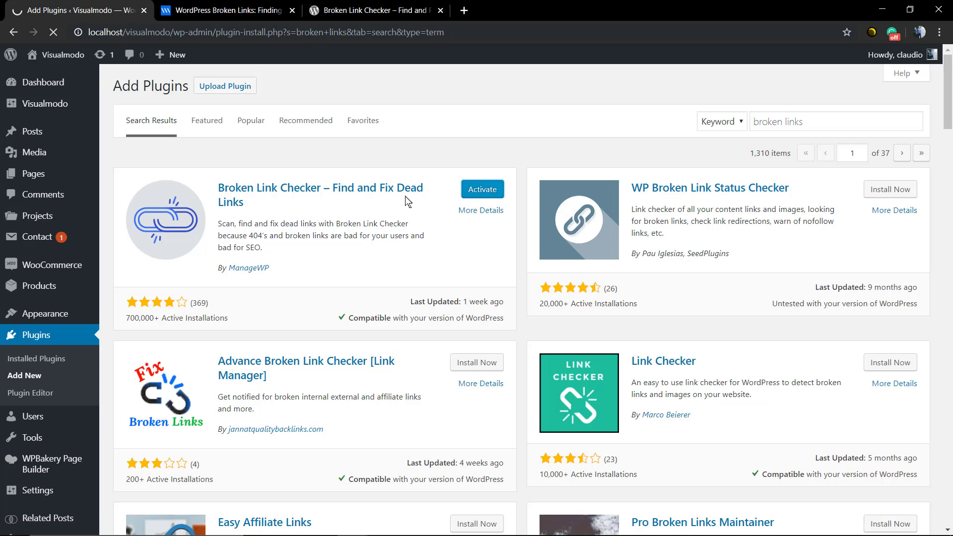
mouse_move(237, 269)
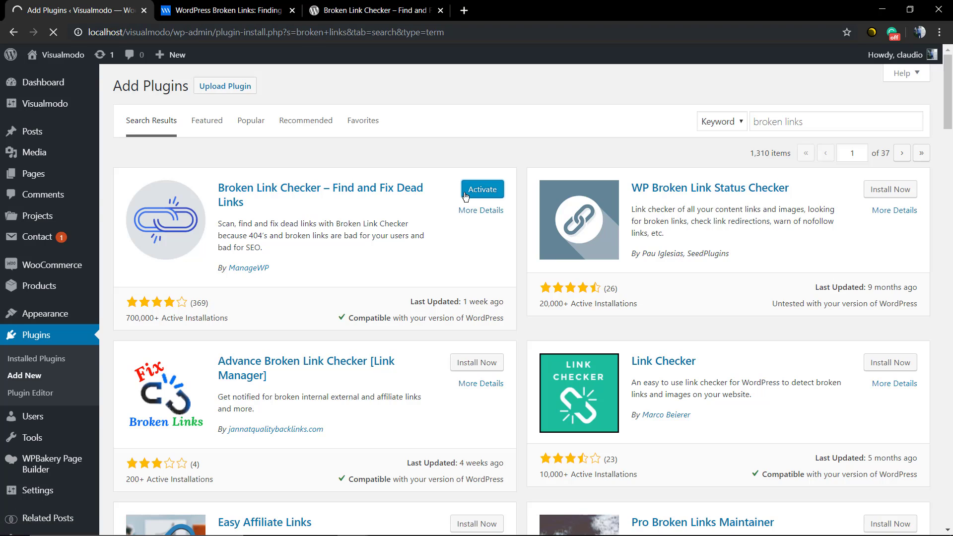
mouse_move(426, 199)
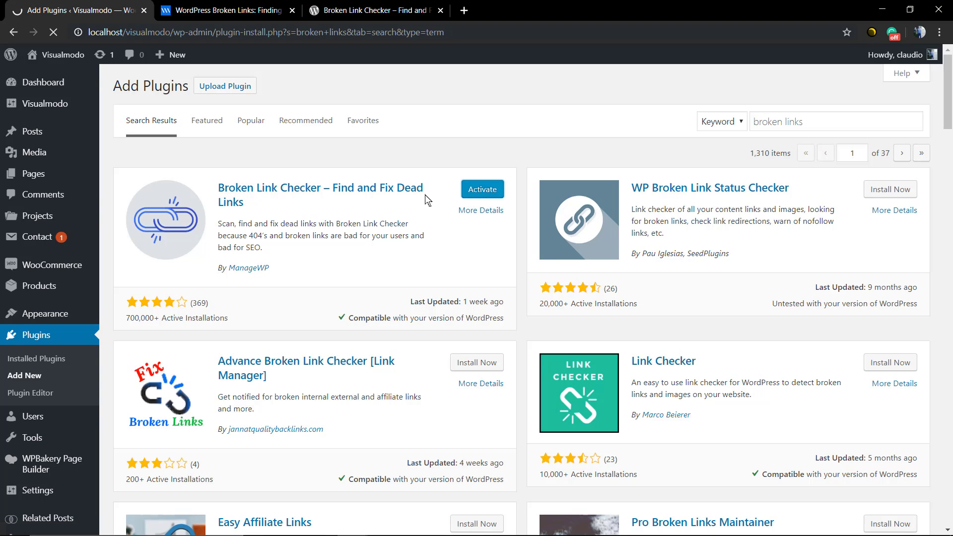
left_click(483, 188)
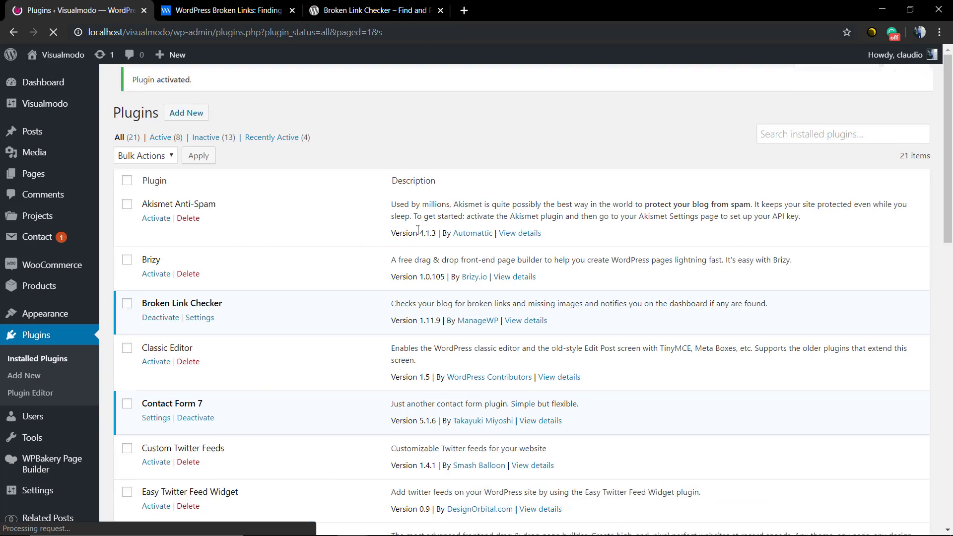
scroll("down", 3)
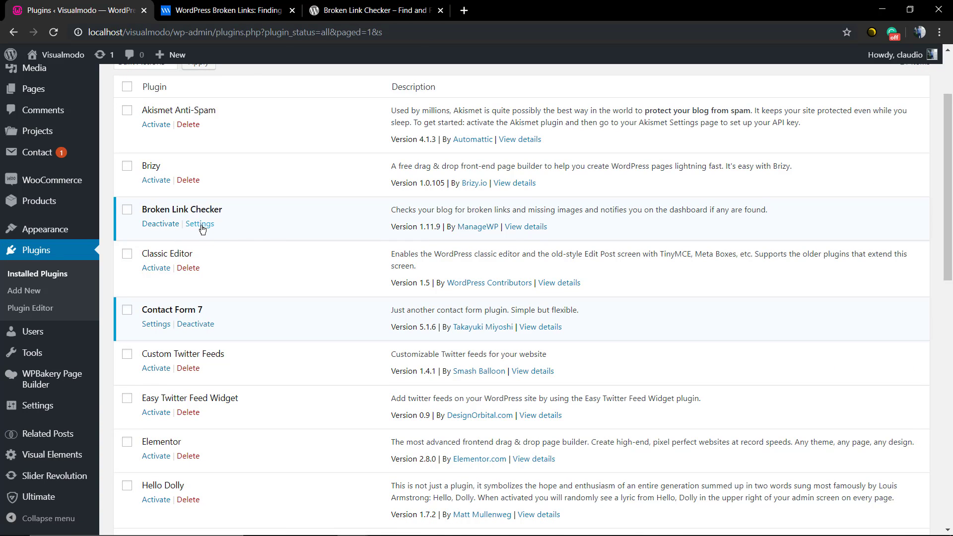
mouse_move(199, 223)
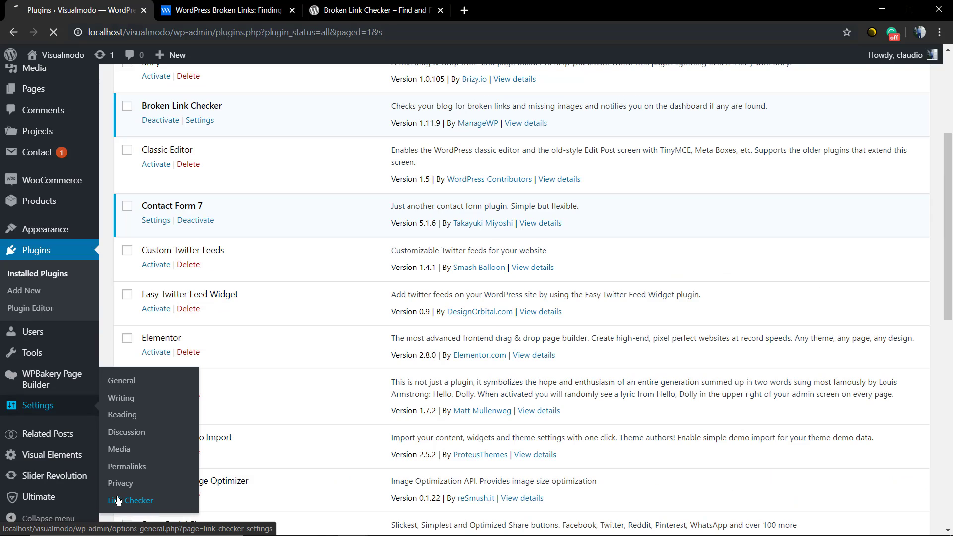
View the Link Checker status: no broken links, 46 URLs queued, 55 unique URLs.
left_click(128, 500)
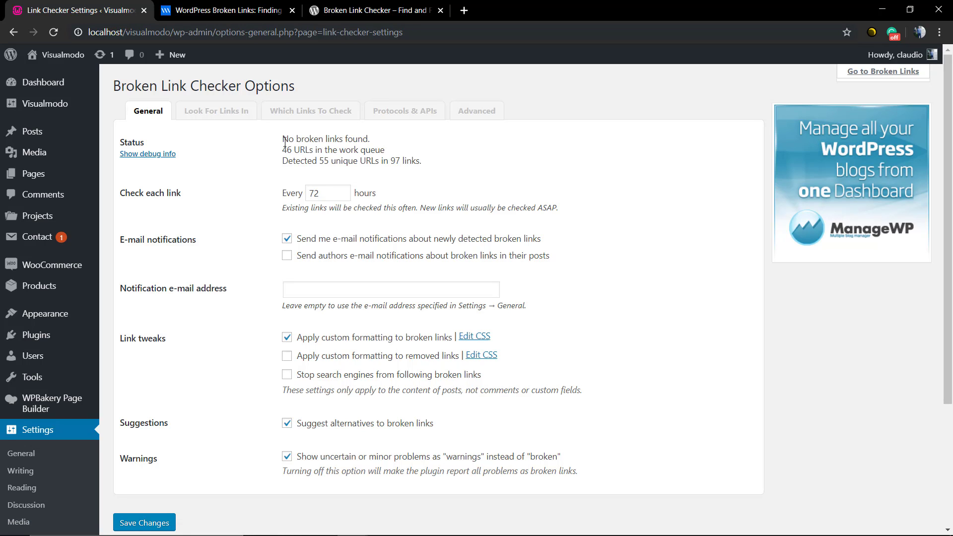
left_click_drag(283, 139, 421, 161)
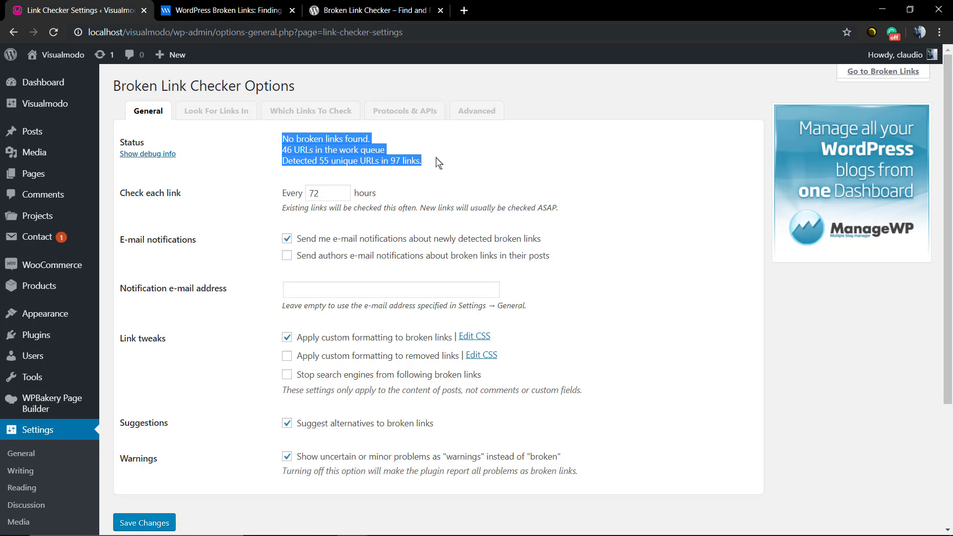
mouse_move(216, 110)
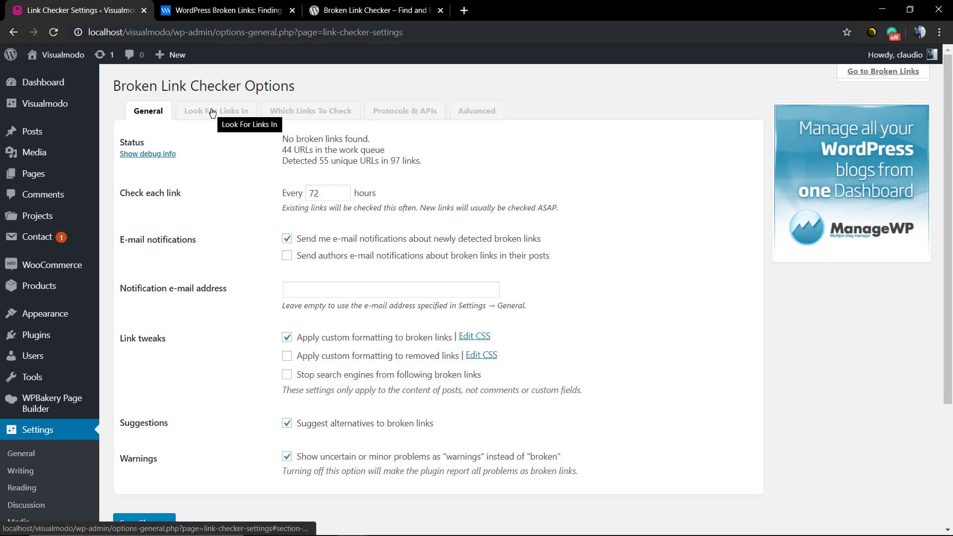
Under Look For Links In, include Products and Projects in the scan and save changes.
left_click(216, 110)
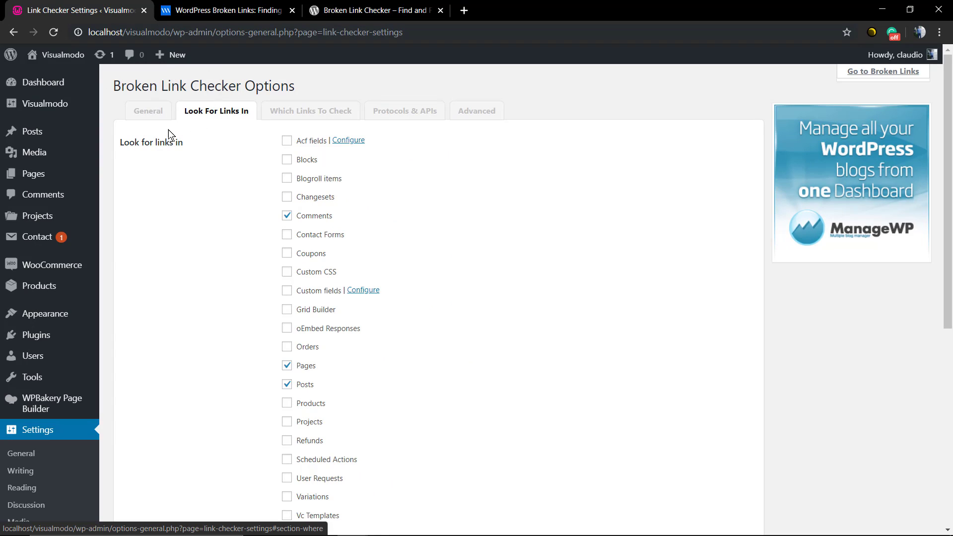
scroll("down", 3)
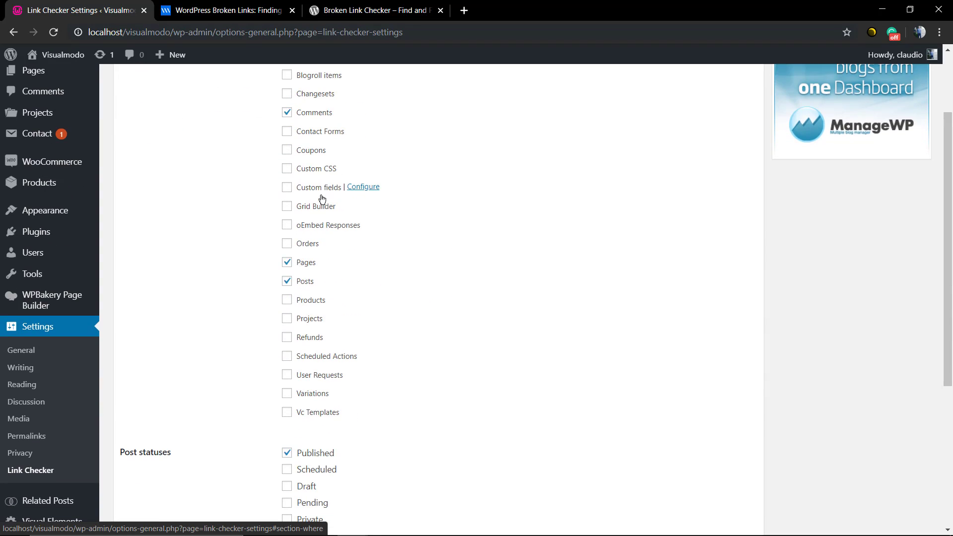
mouse_move(304, 294)
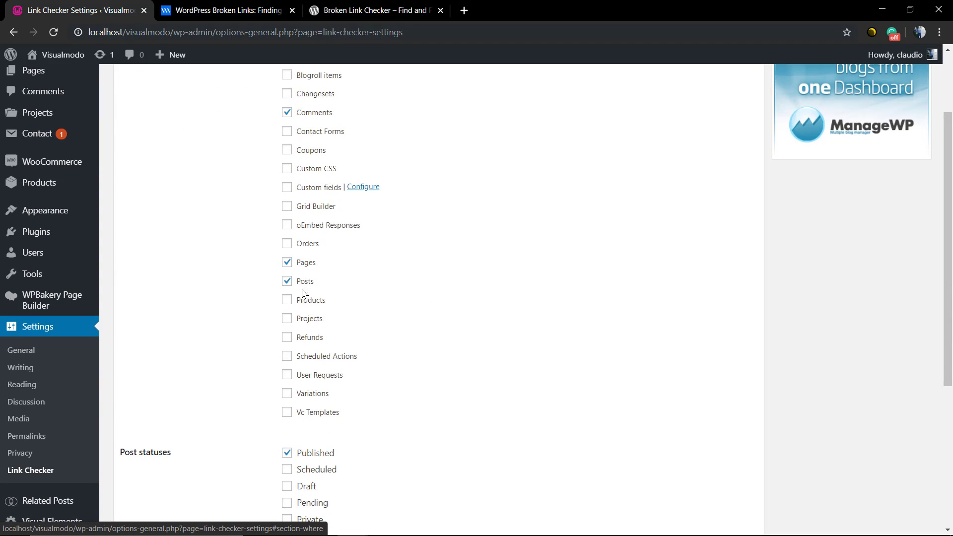
left_click(287, 300)
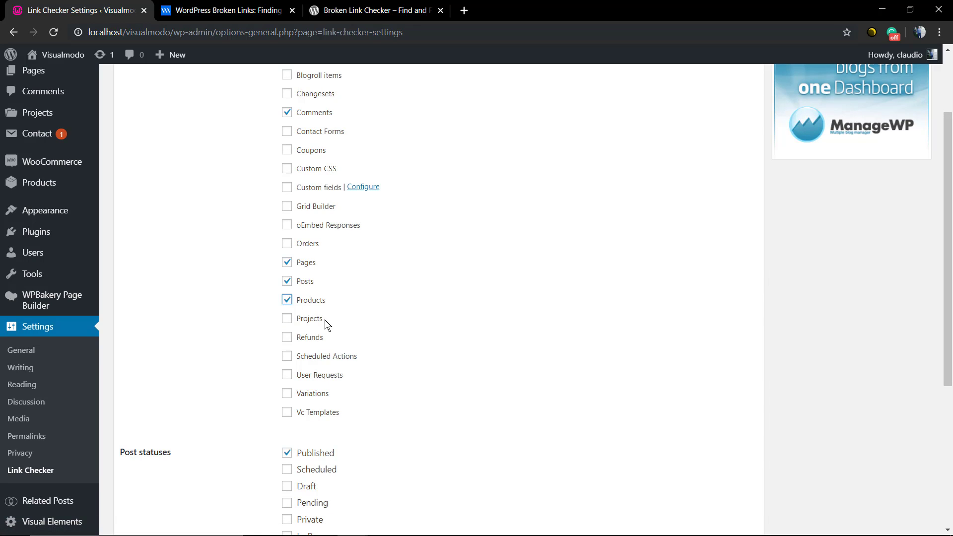
left_click(287, 319)
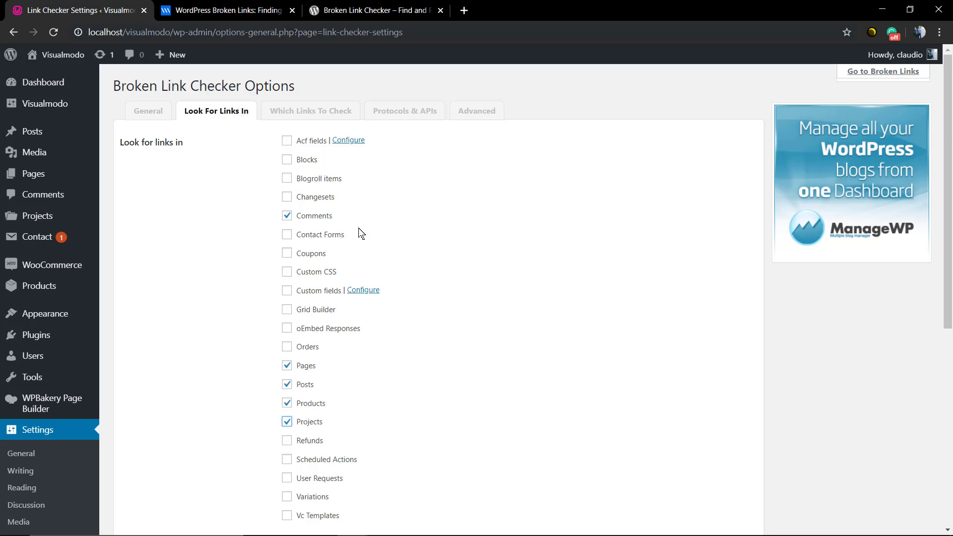
mouse_move(335, 242)
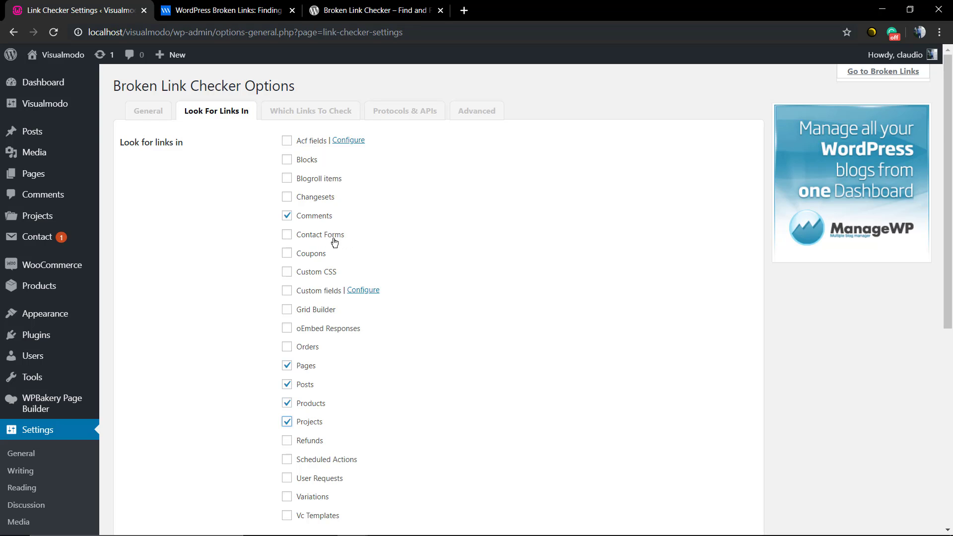
scroll("down", 3)
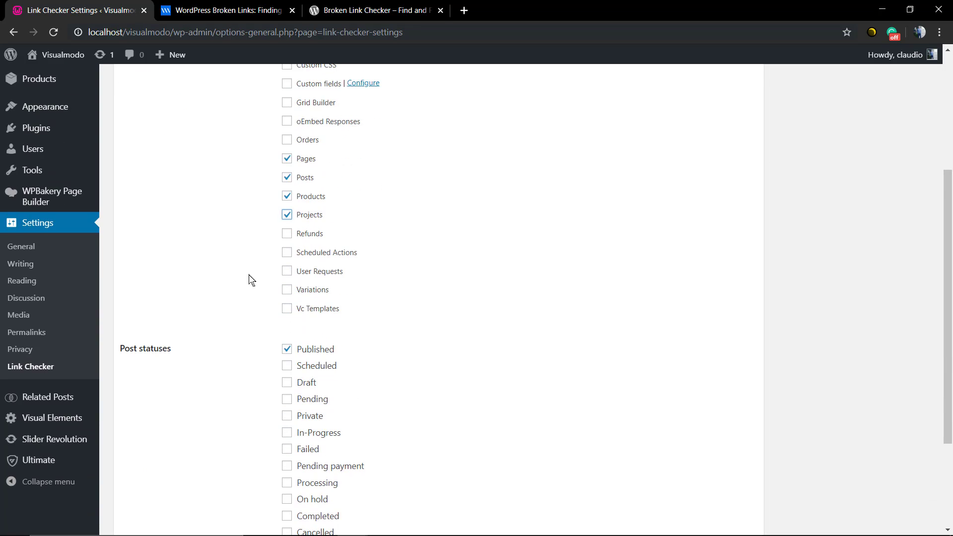
scroll("down", 3)
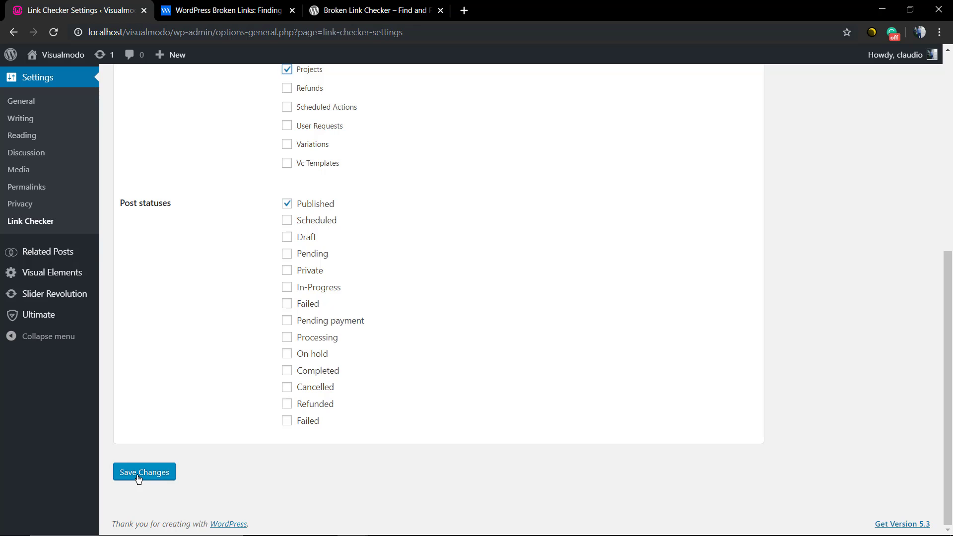
left_click(144, 472)
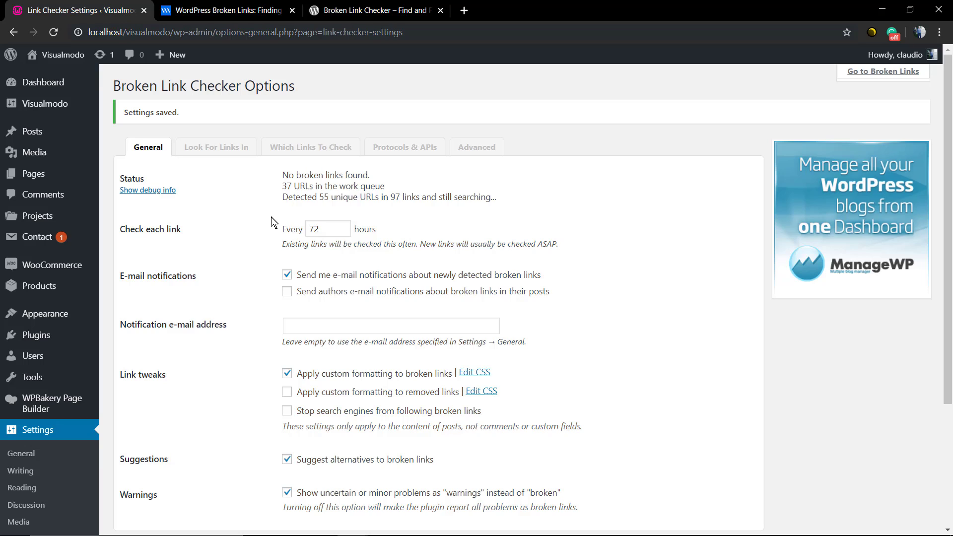
mouse_move(277, 223)
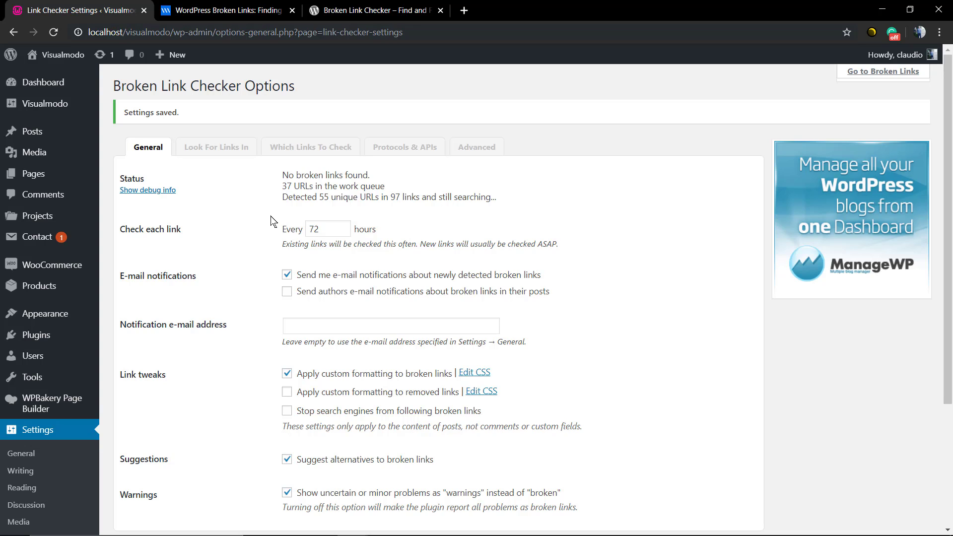
mouse_move(267, 215)
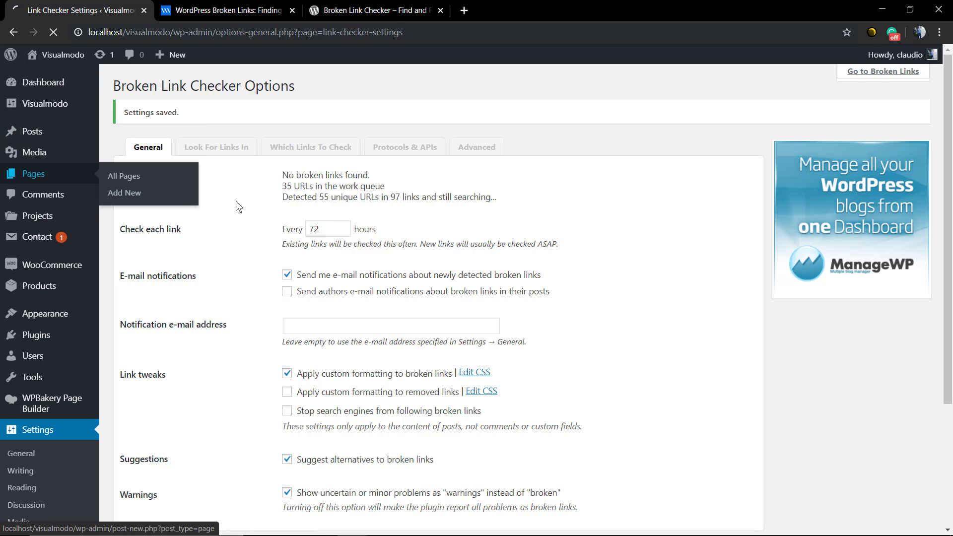
Reload the Link Checker settings until Status reports 2 broken links found.
left_click(125, 176)
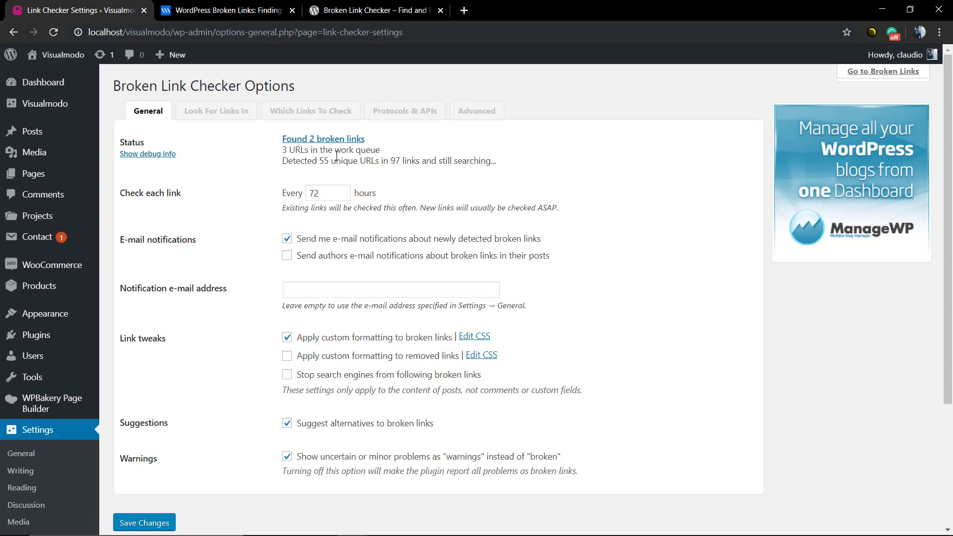
mouse_move(343, 177)
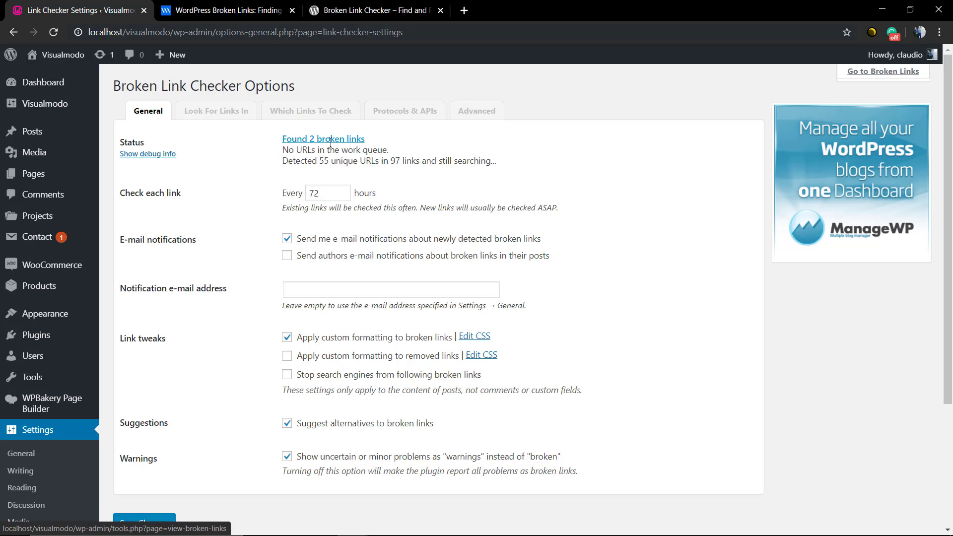
mouse_move(29, 377)
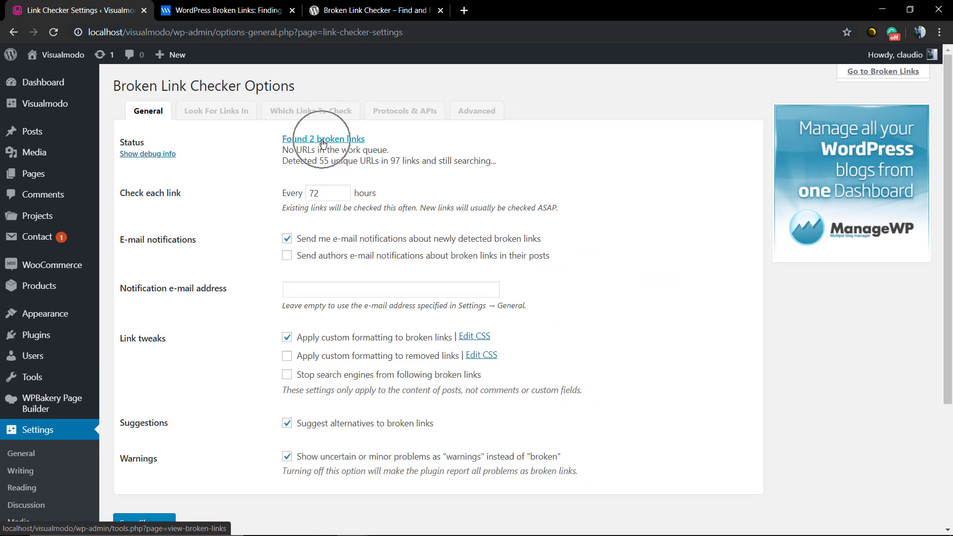
View the Broken Links report and open the errorlogg.com URL in a new tab.
left_click(323, 139)
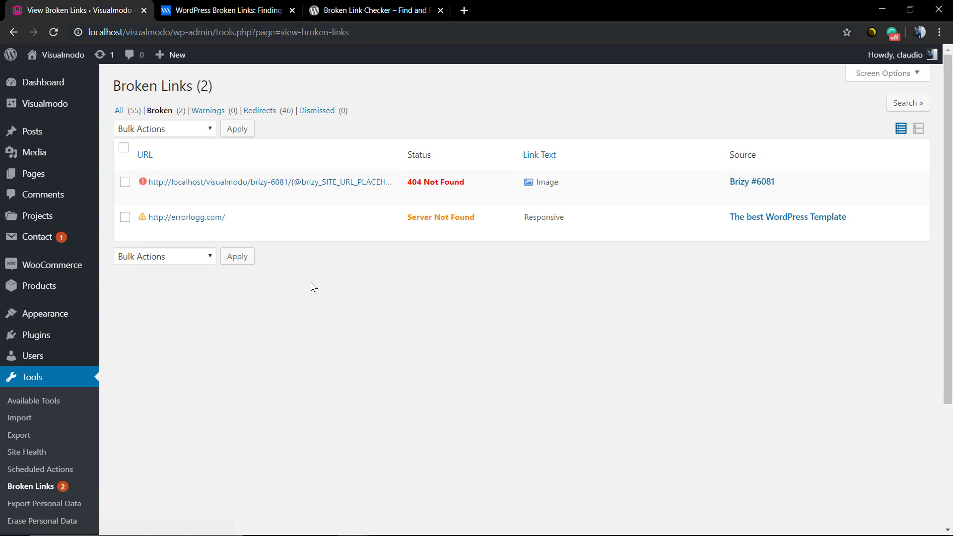
mouse_move(419, 230)
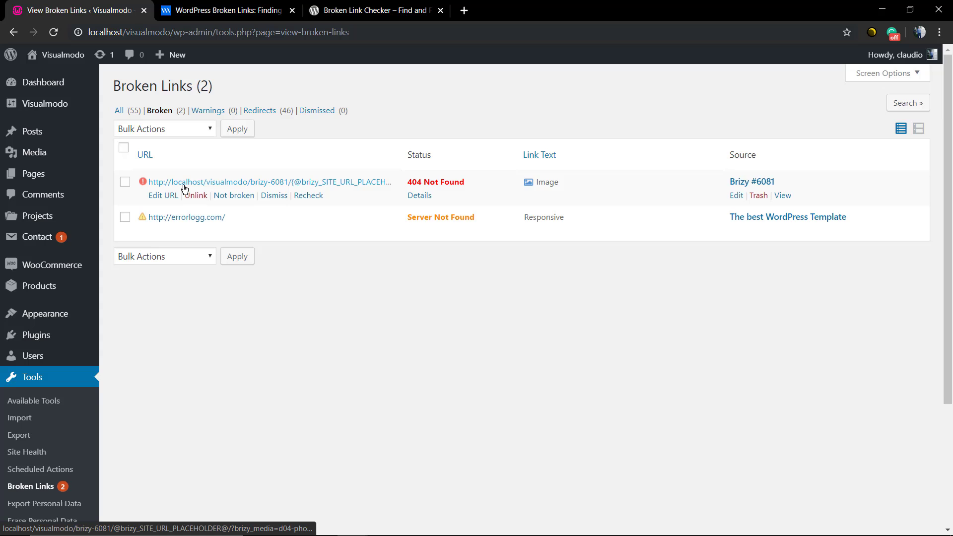
mouse_move(437, 182)
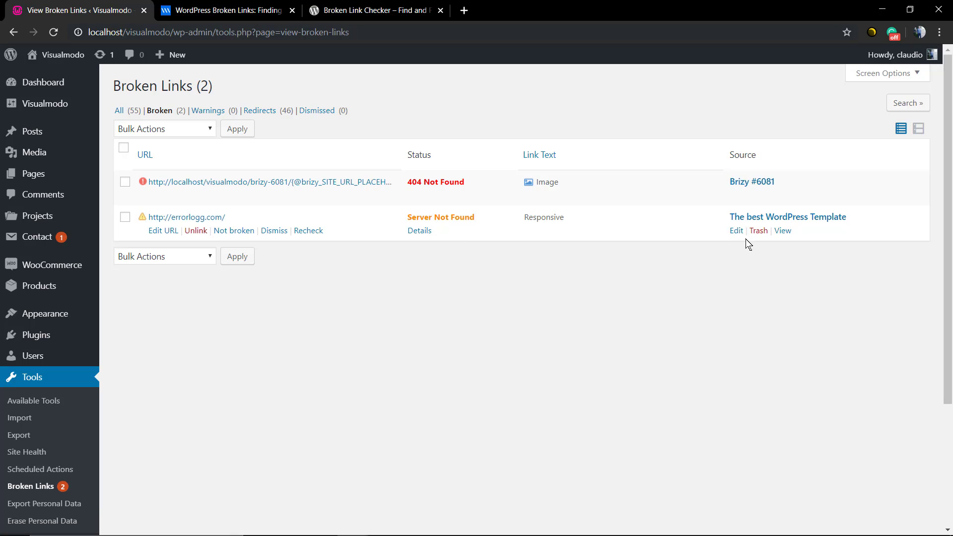
mouse_move(757, 196)
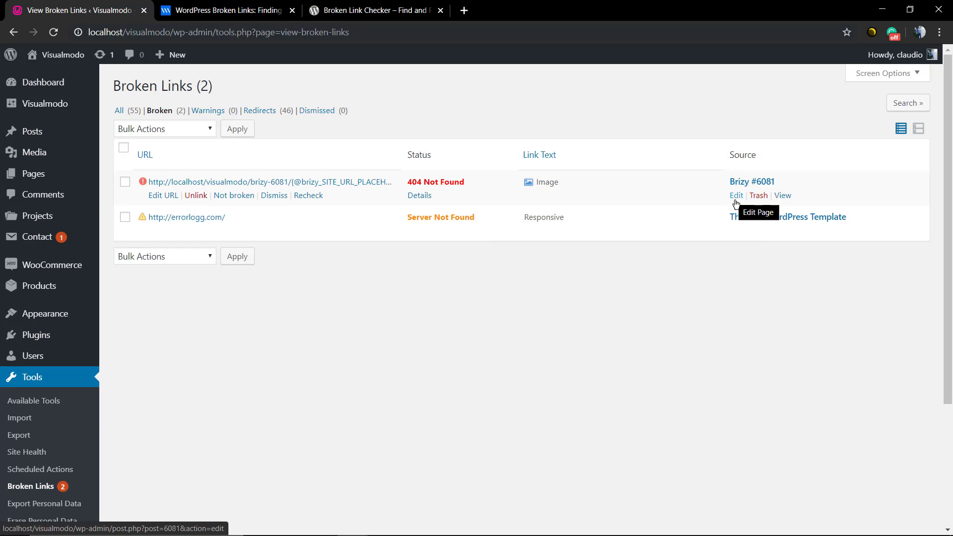
mouse_move(737, 218)
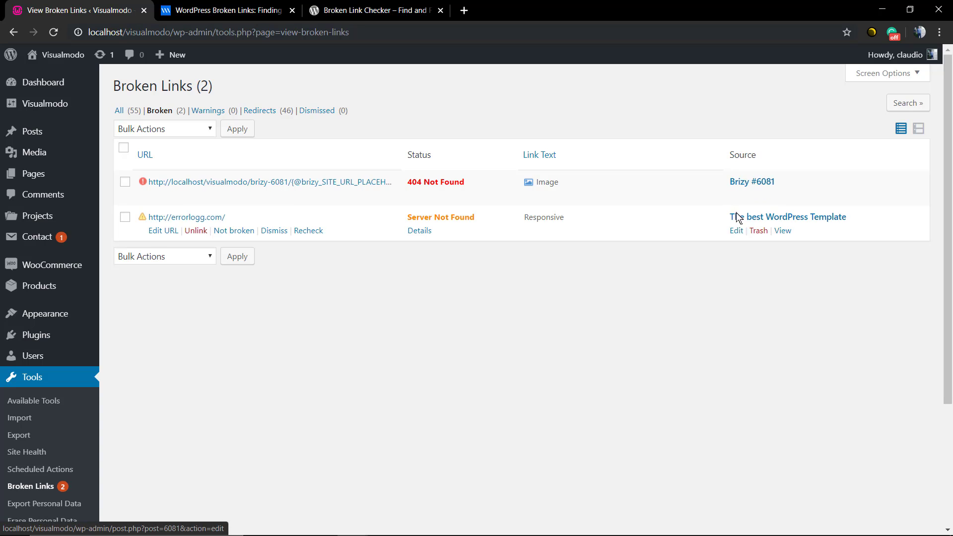
mouse_move(545, 235)
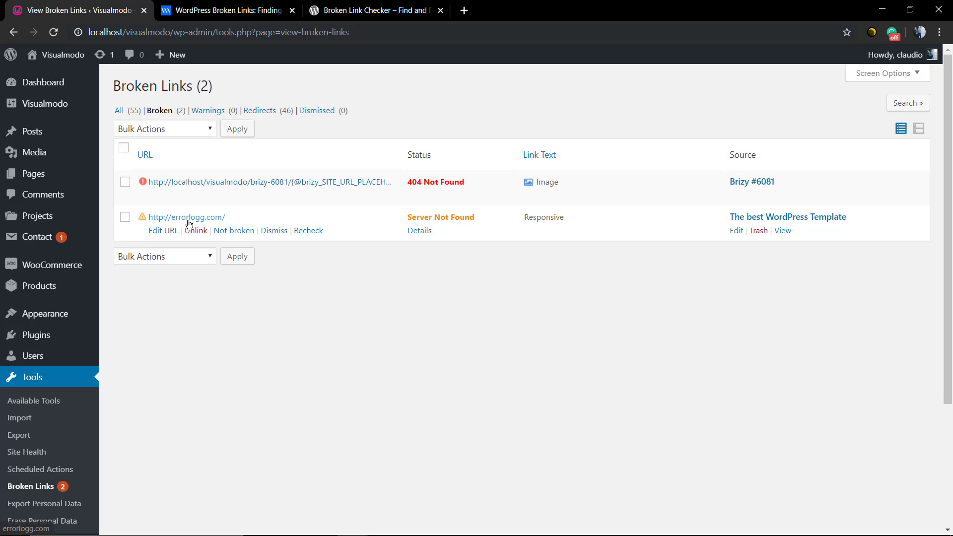
right_click(186, 218)
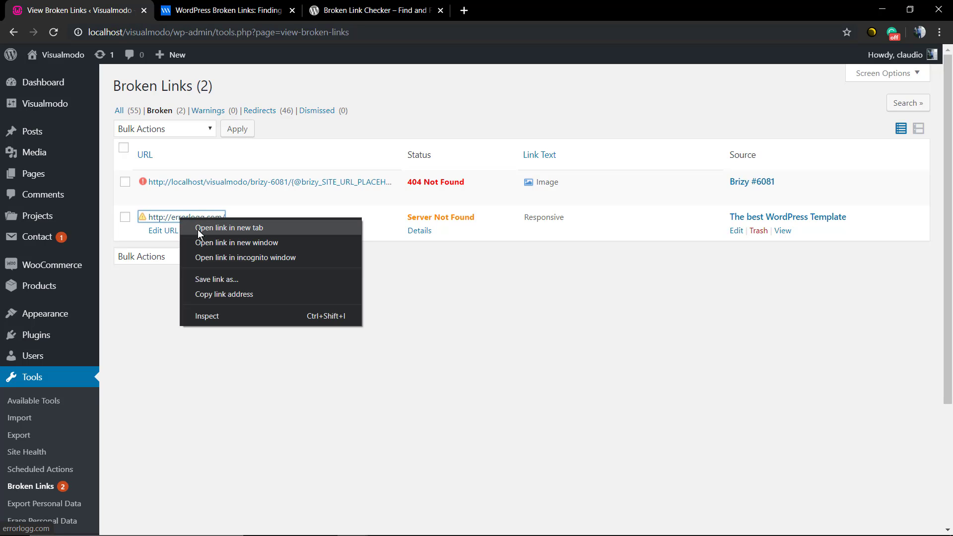
left_click(228, 228)
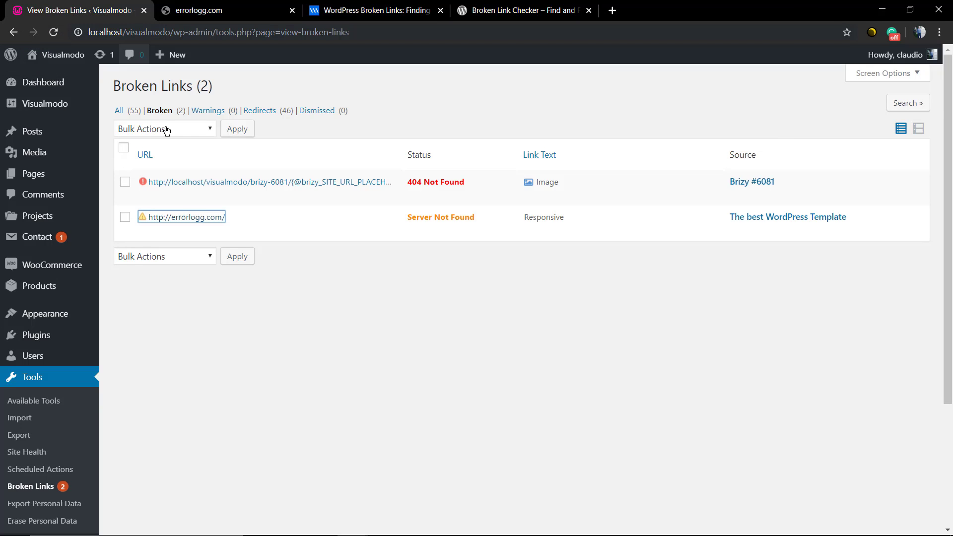
mouse_move(180, 217)
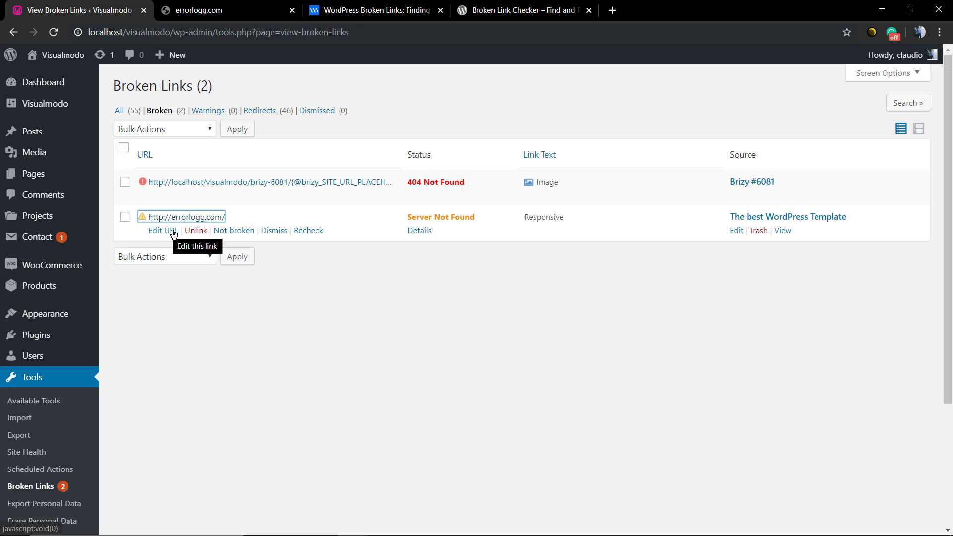
mouse_move(196, 232)
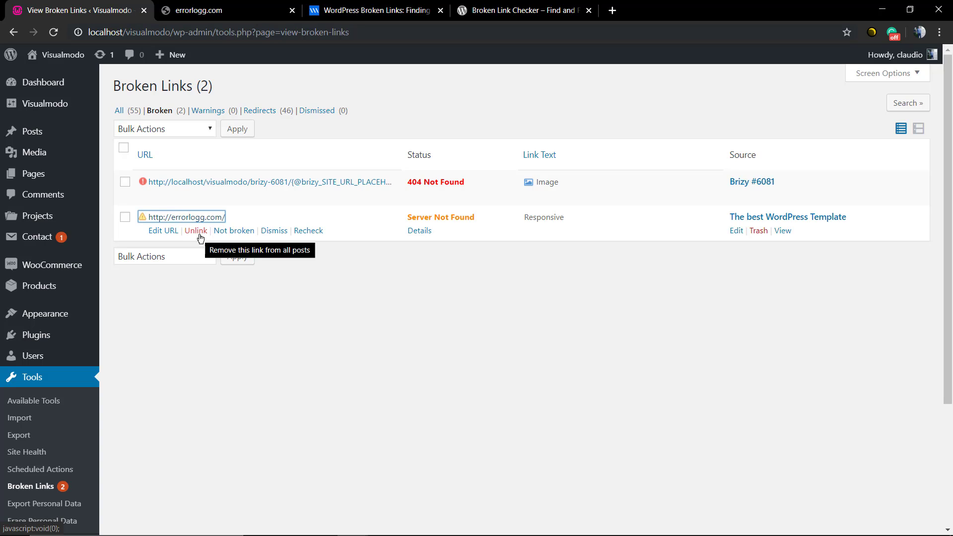
right_click(736, 230)
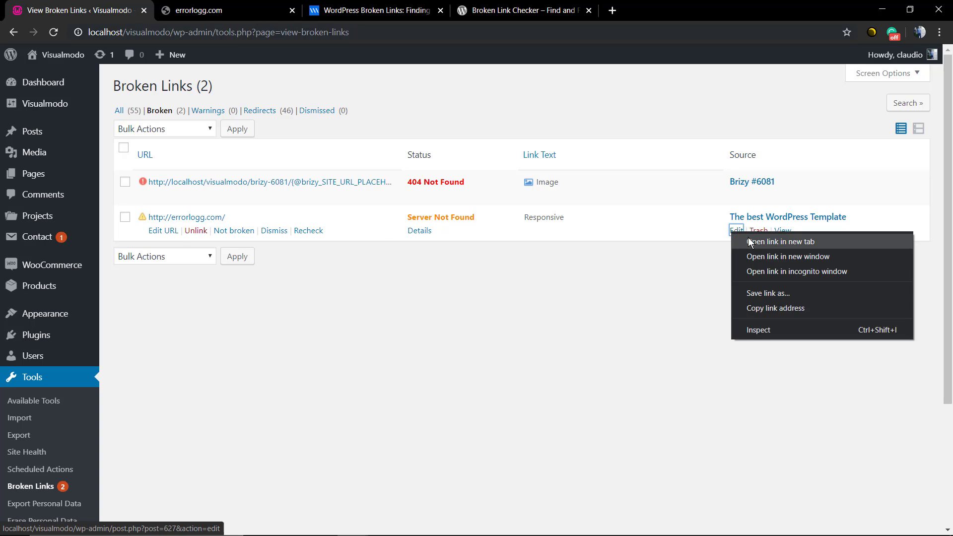
Edit 'The best WordPress Template', unlink errorlogg.com from 'Responsive', and update the post.
left_click(782, 241)
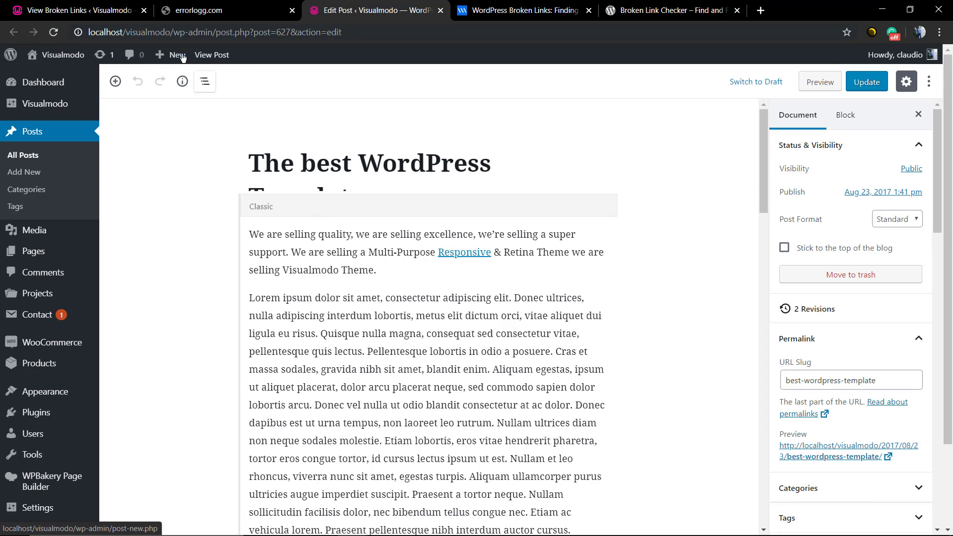
left_click(73, 10)
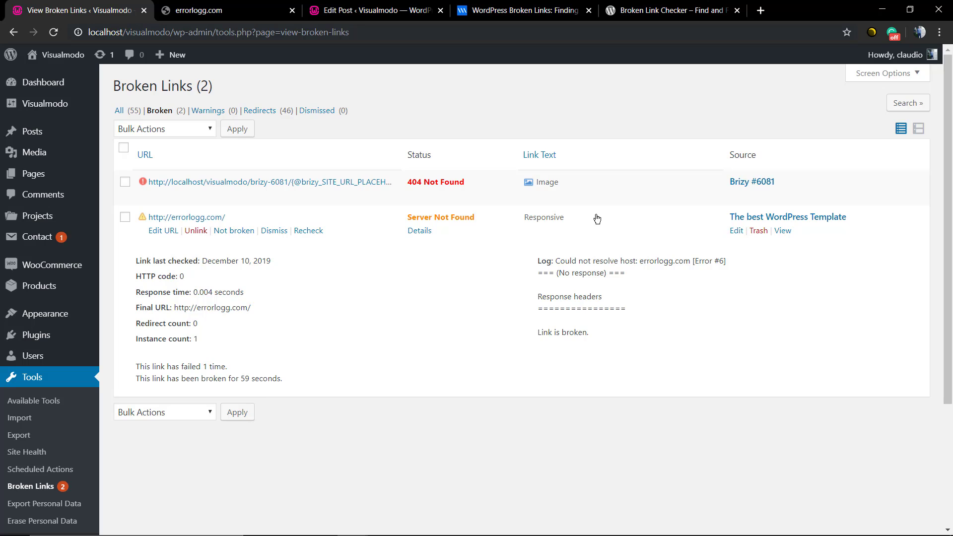
left_click(376, 10)
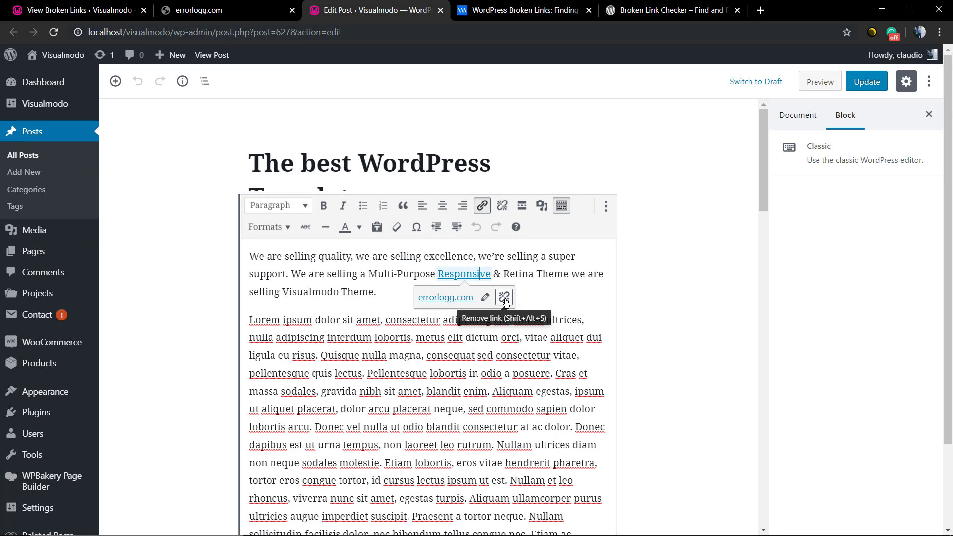
left_click(505, 297)
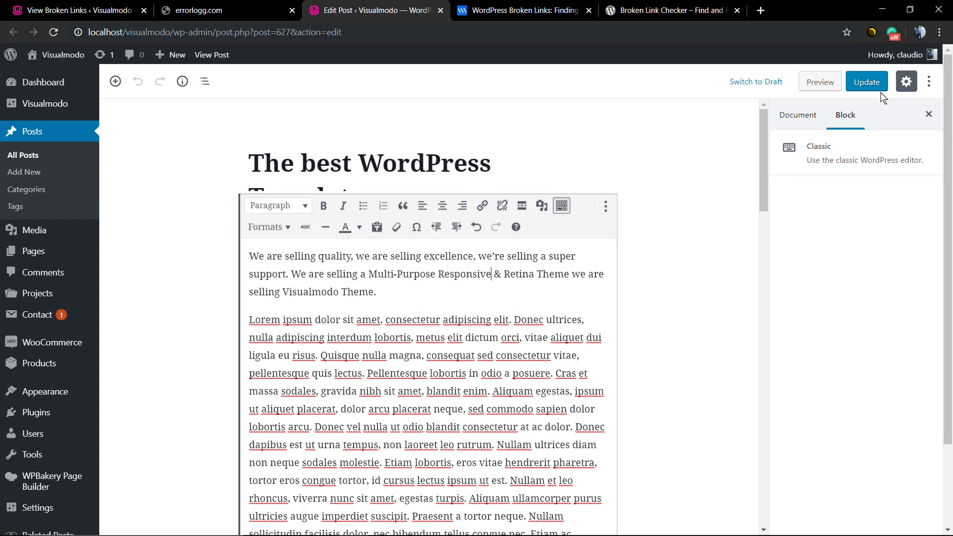
left_click(210, 10)
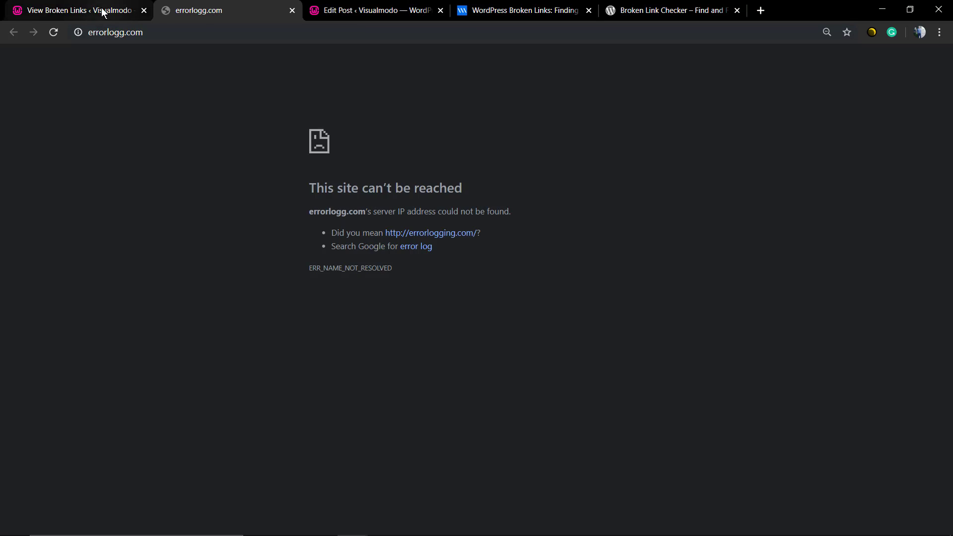
left_click(72, 10)
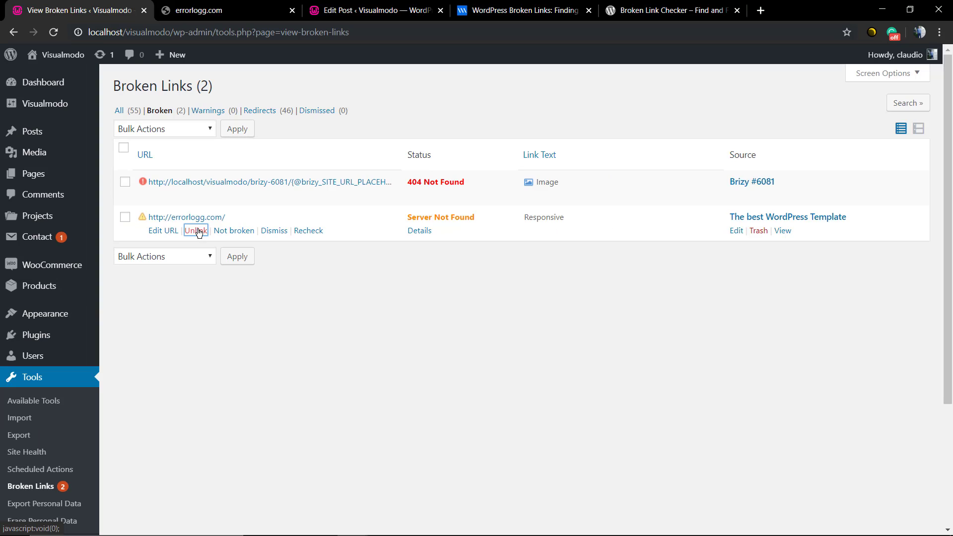
Unlink the broken errorlogg.com URL from all posts.
left_click(196, 231)
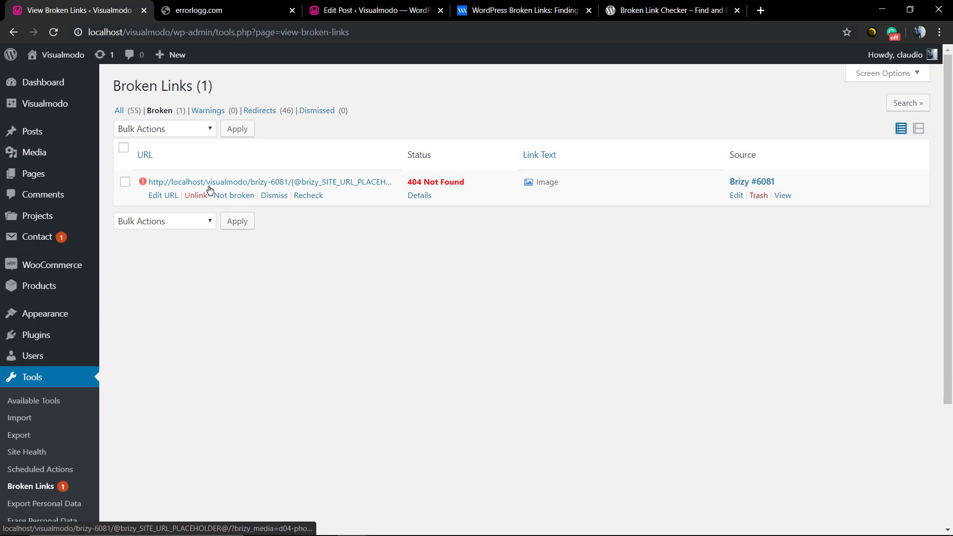
mouse_move(234, 196)
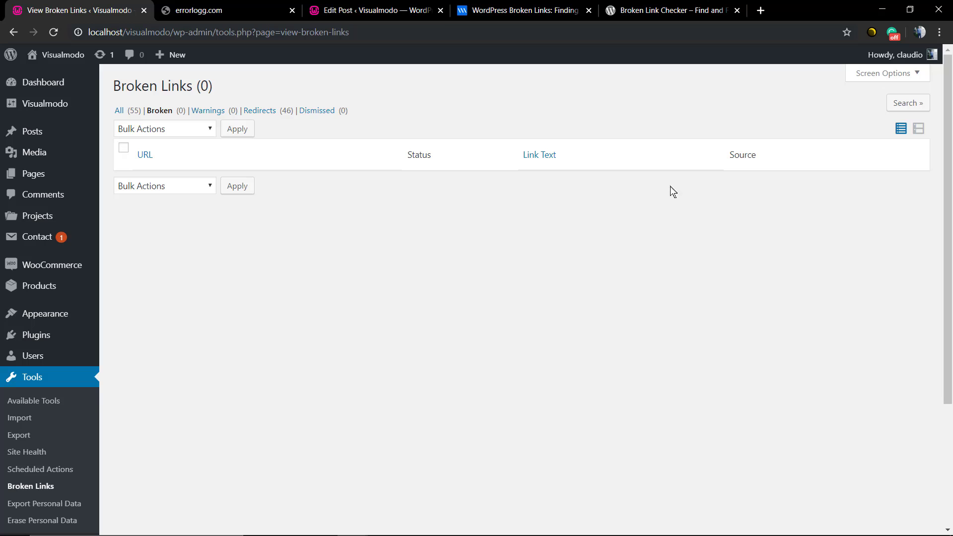
mouse_move(124, 340)
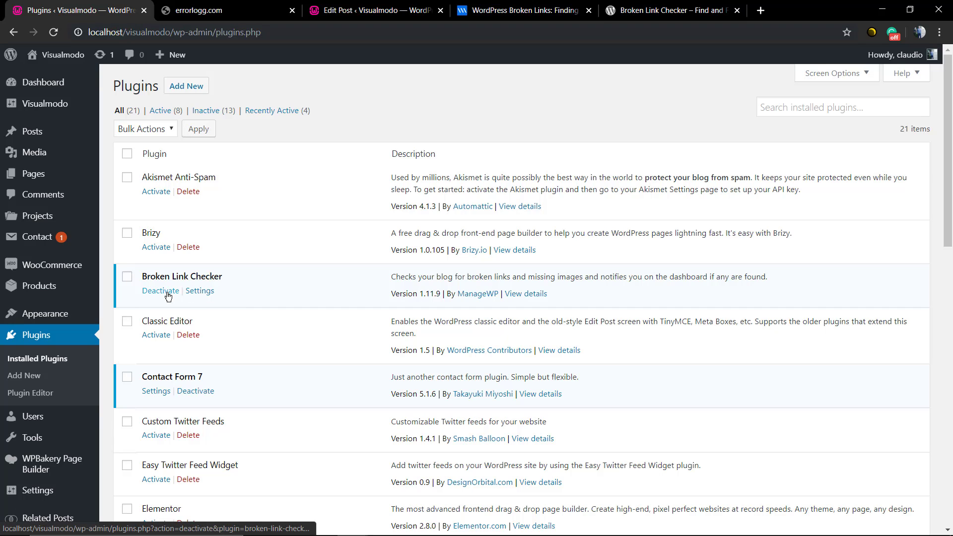
Deactivate Broken Link Checker, then delete the plugin and its data, confirming the prompt.
left_click(160, 291)
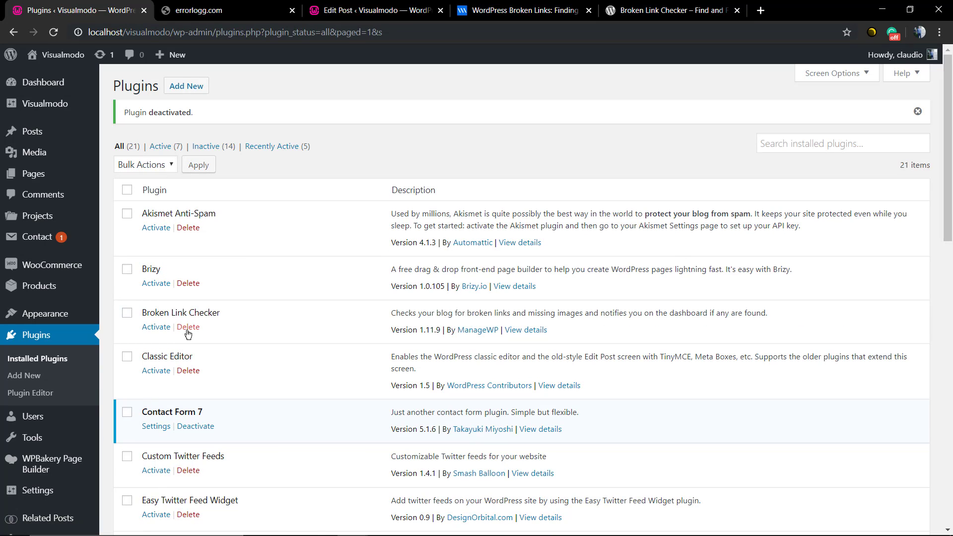
left_click(187, 327)
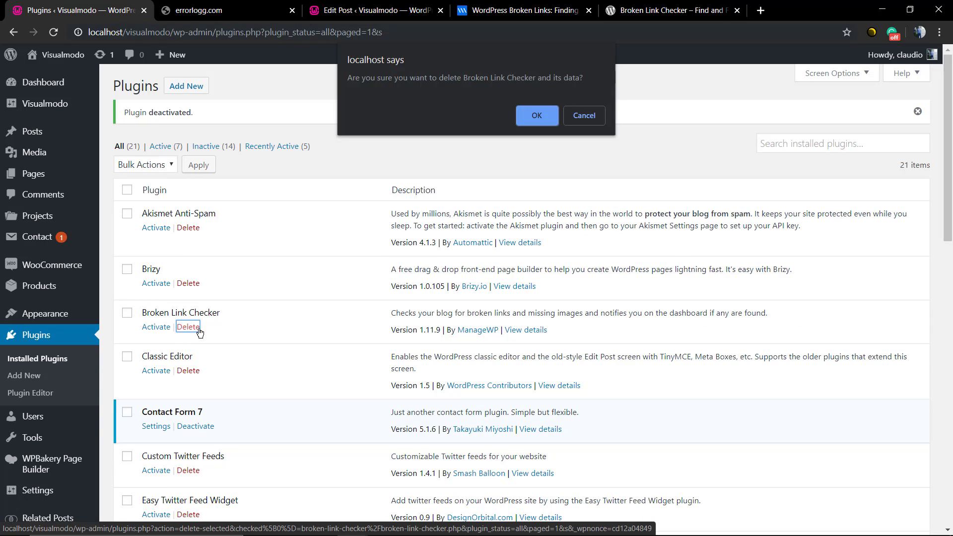
left_click(537, 115)
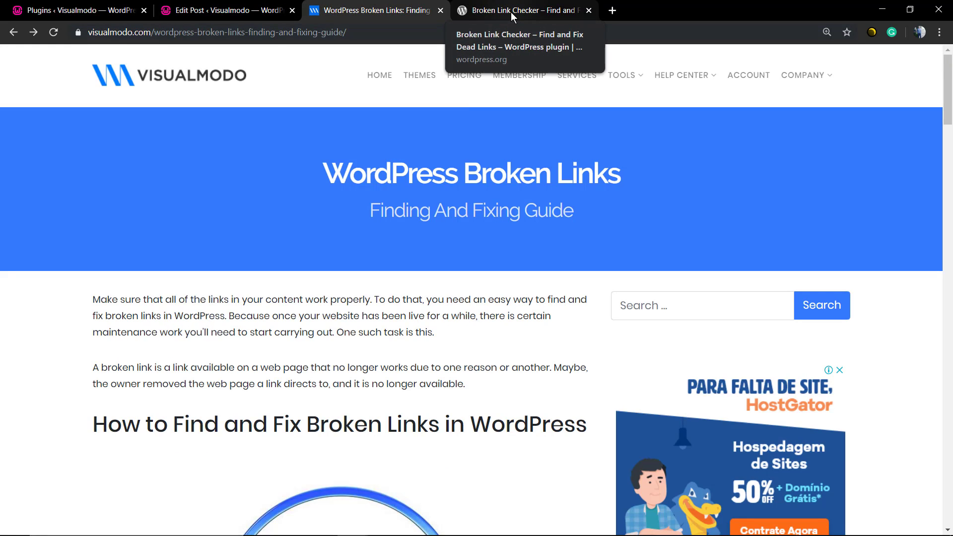
mouse_move(340, 202)
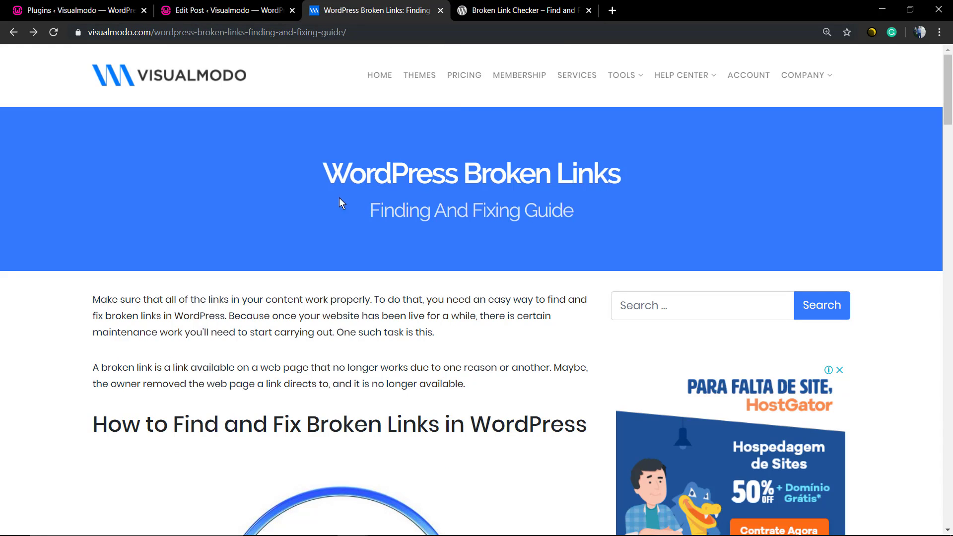
mouse_move(312, 189)
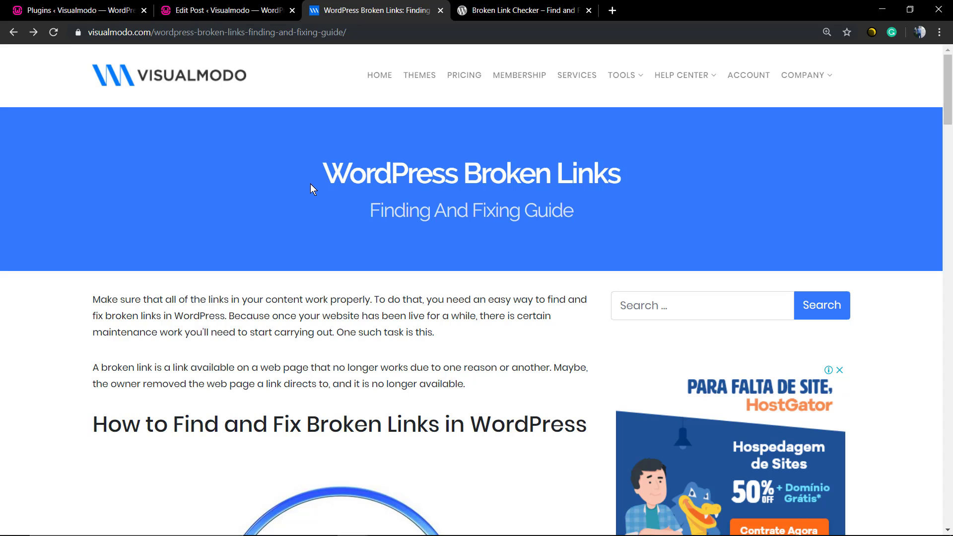
mouse_move(331, 159)
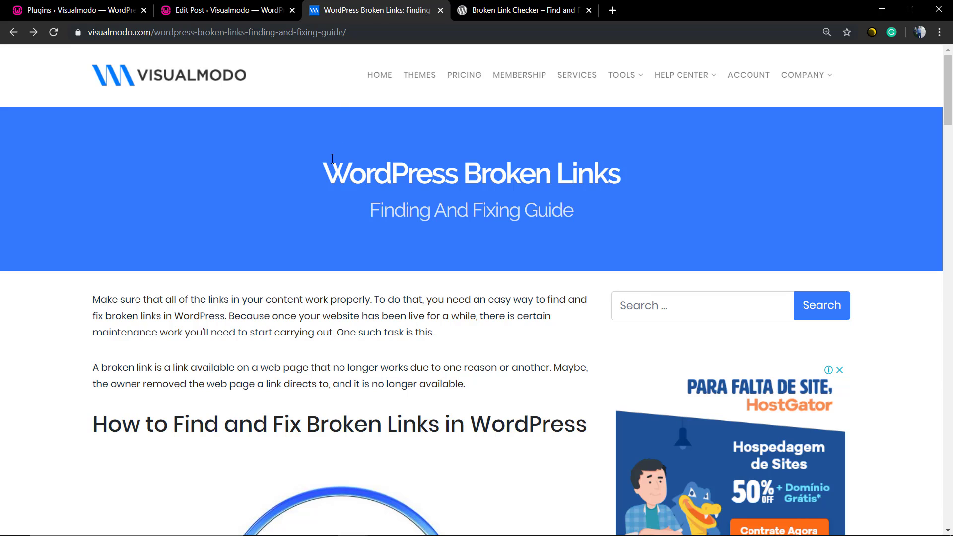
Switch to the WordPress.org Broken Link Checker page and scroll down to its screenshots.
left_click(523, 10)
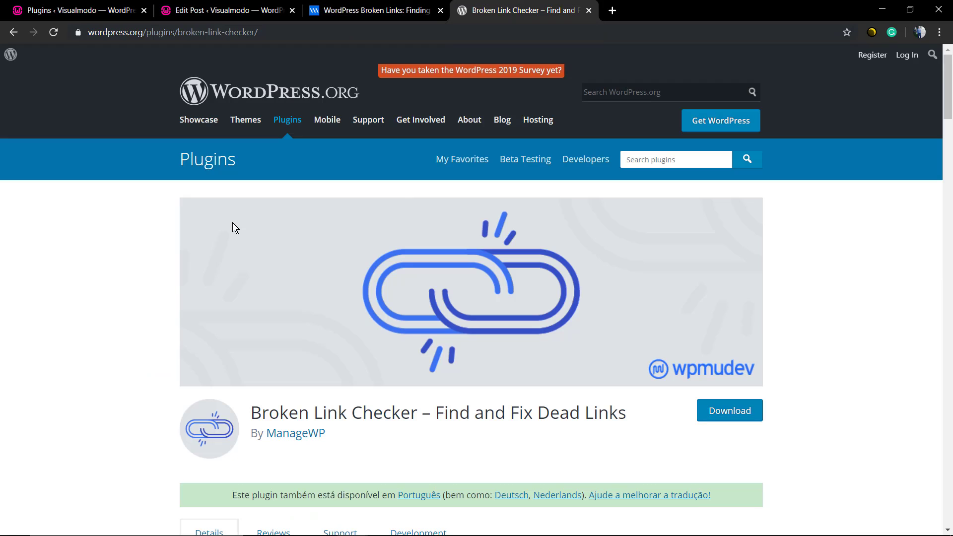
scroll("down", 3)
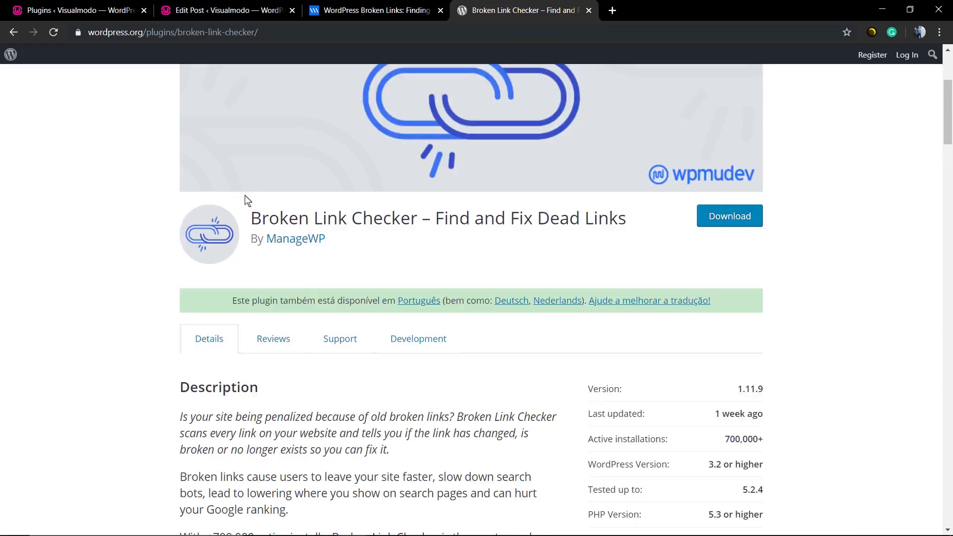
scroll("down", 3)
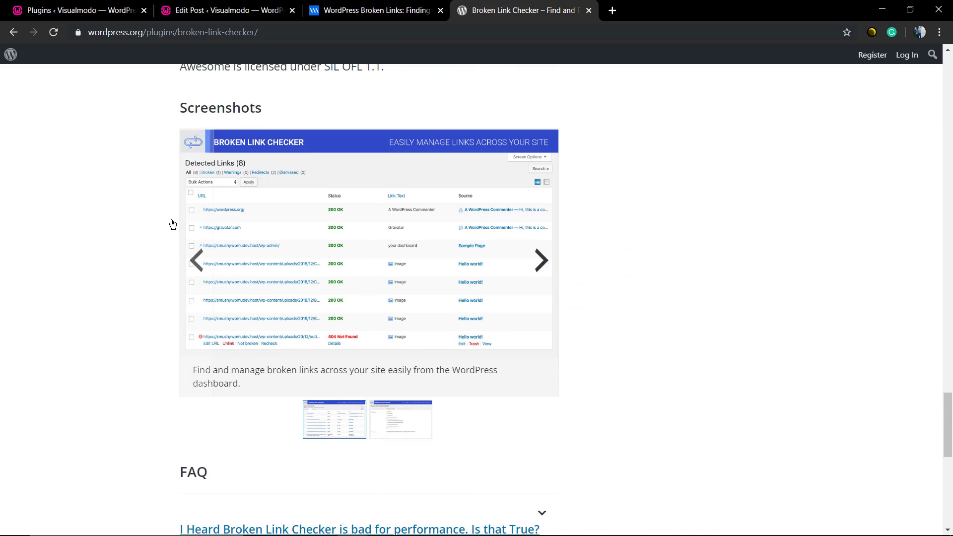